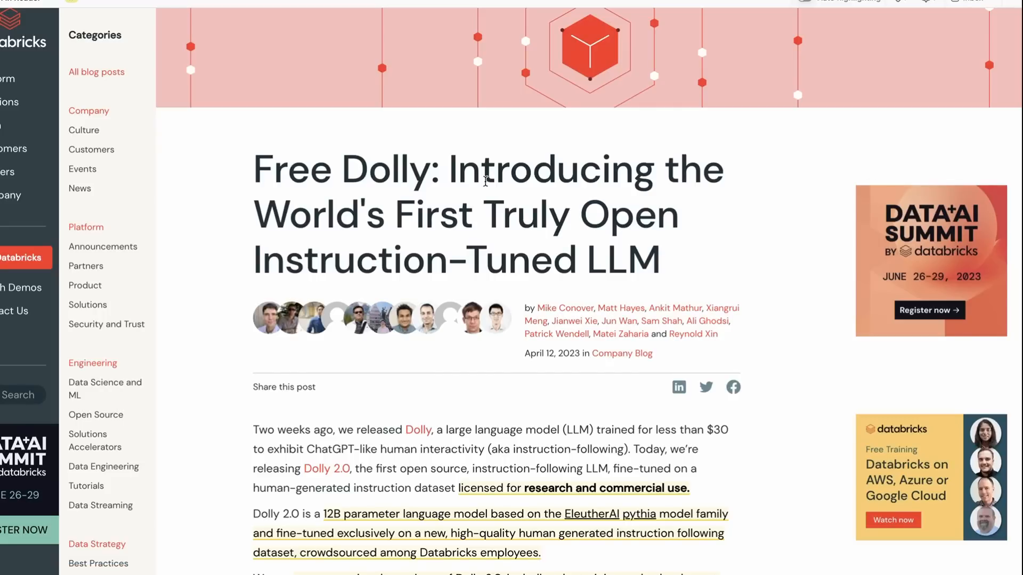
# Step: Scroll down the Databricks blog post to the 'How did we do it?' section on the employee labeling contest
pyautogui.scroll(-3)
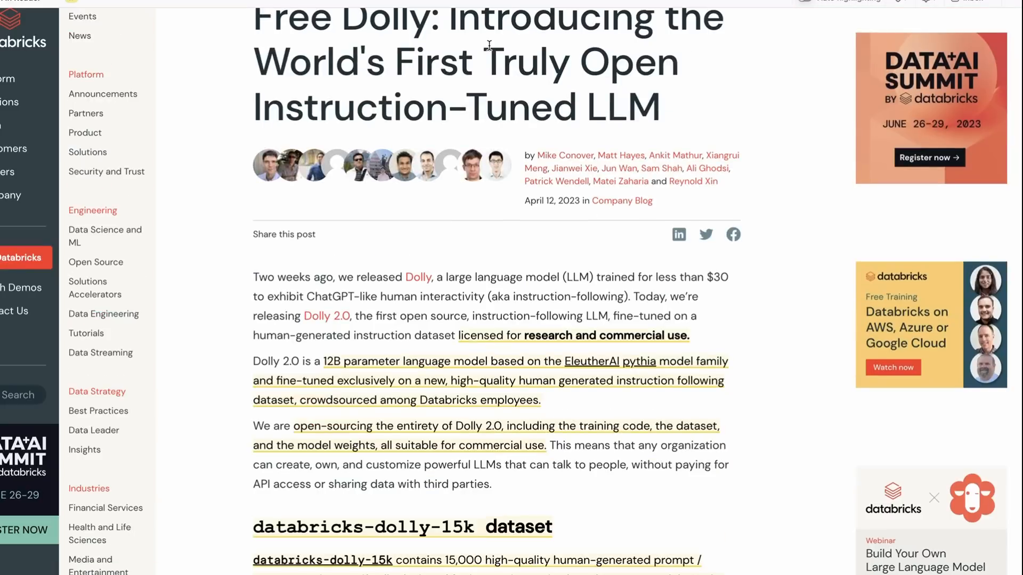
pyautogui.moveTo(443, 65)
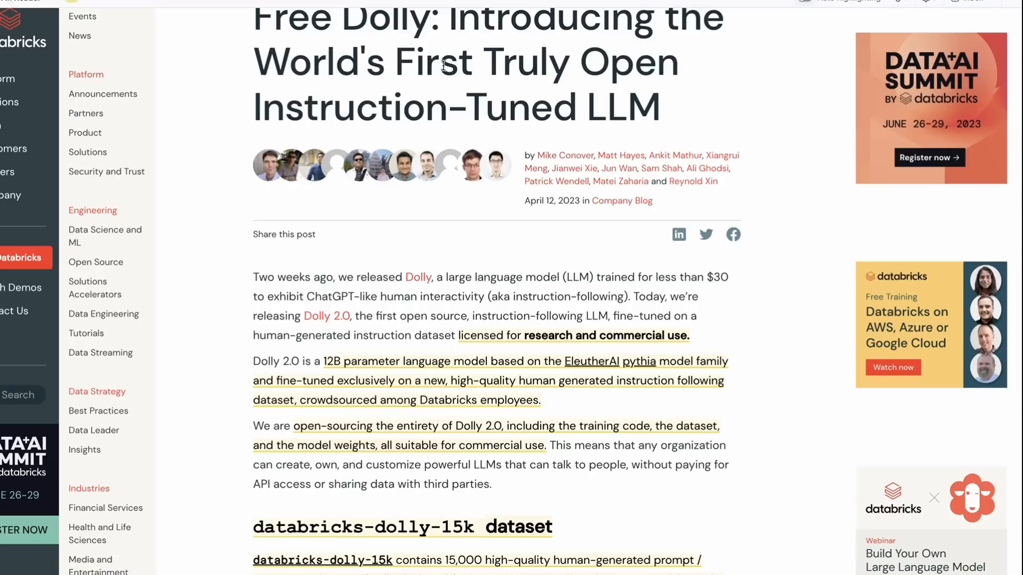
pyautogui.moveTo(554, 236)
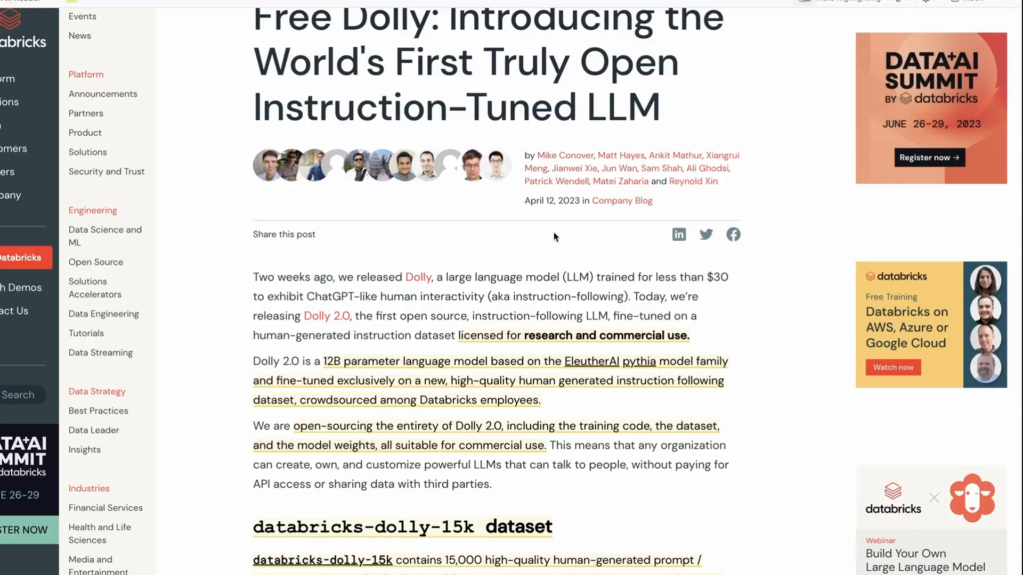
pyautogui.scroll(-3)
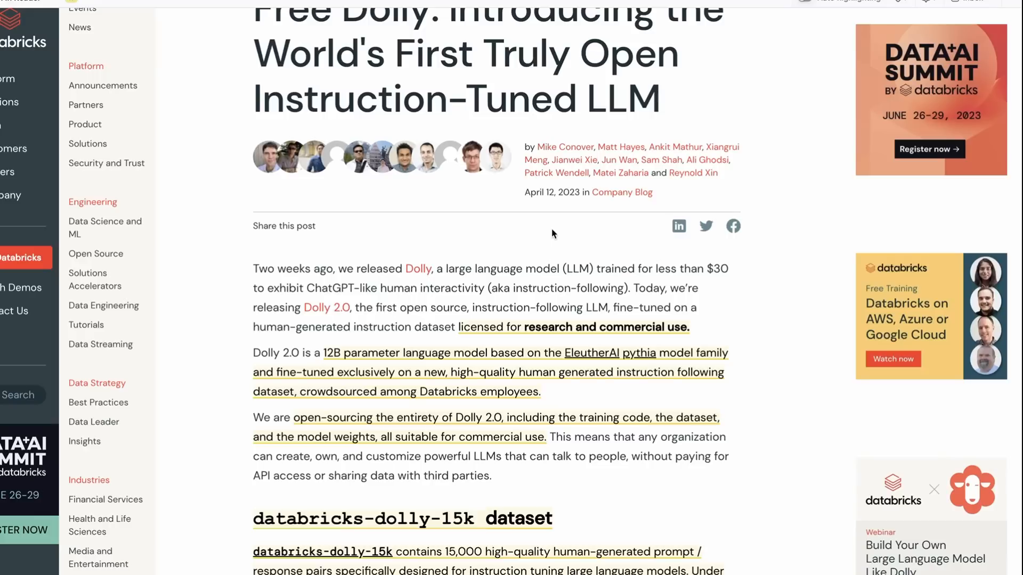
pyautogui.moveTo(554, 209)
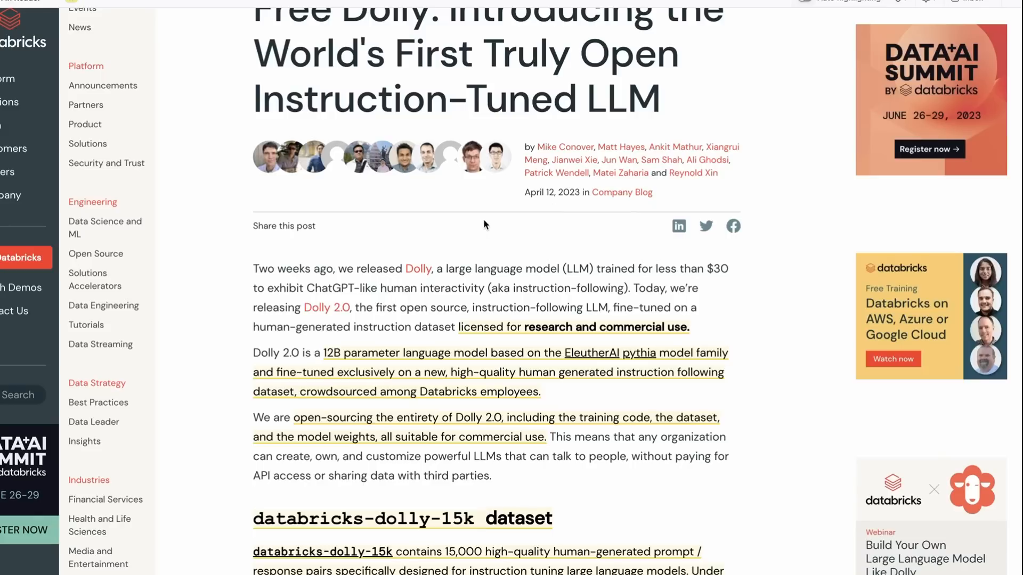
pyautogui.moveTo(402, 220)
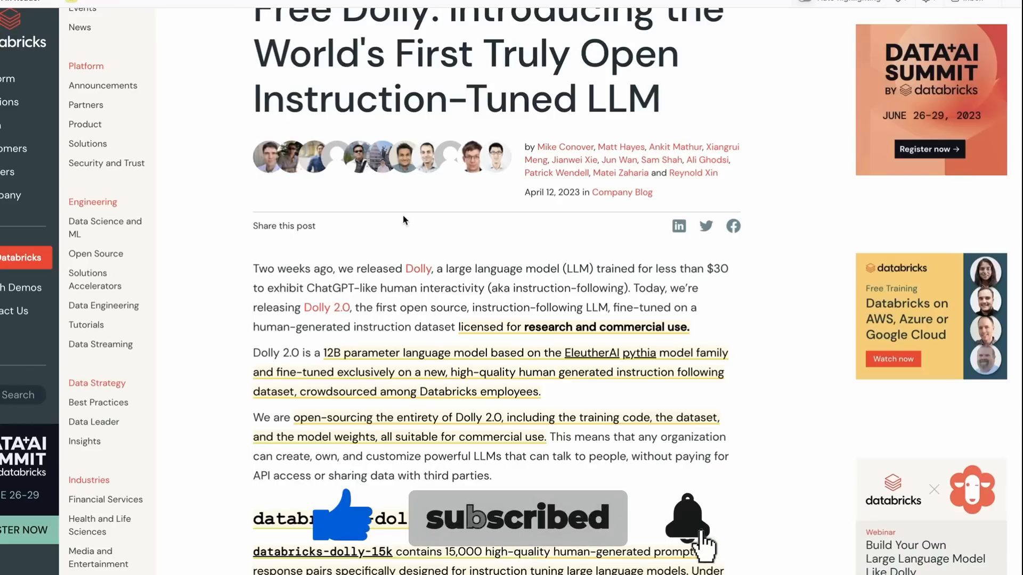
pyautogui.click(687, 519)
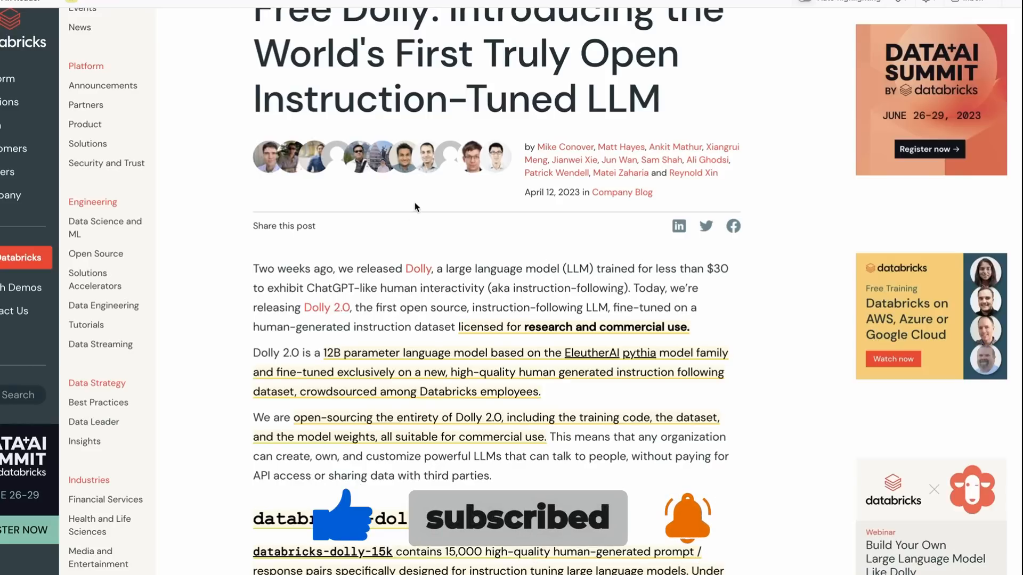
pyautogui.scroll(-3)
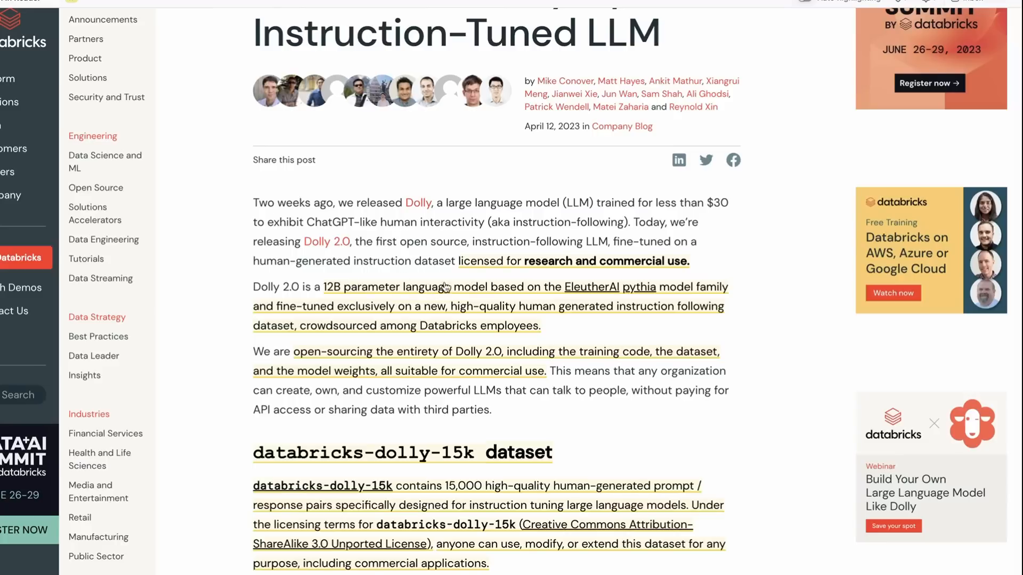
pyautogui.moveTo(648, 300)
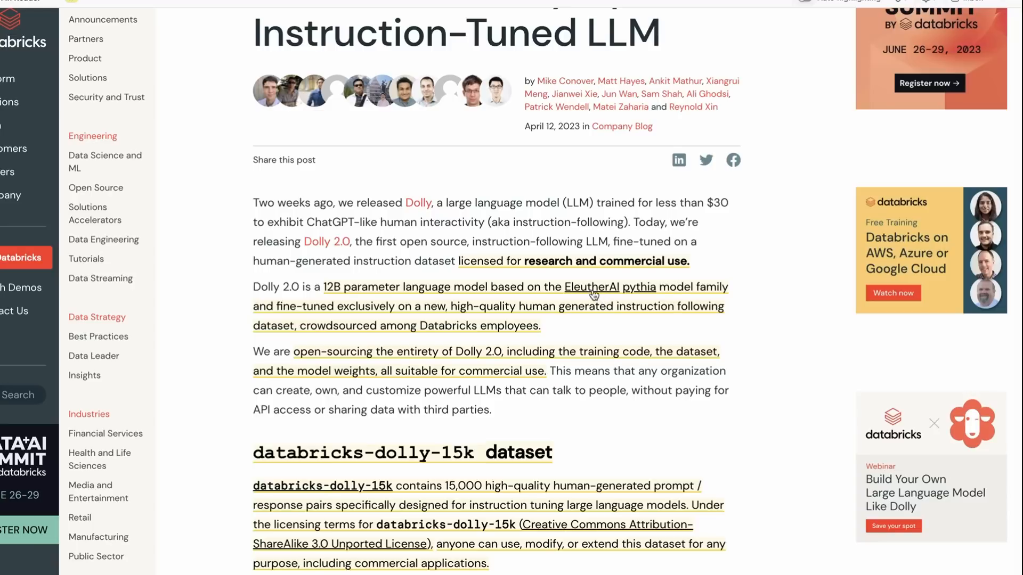
pyautogui.scroll(-3)
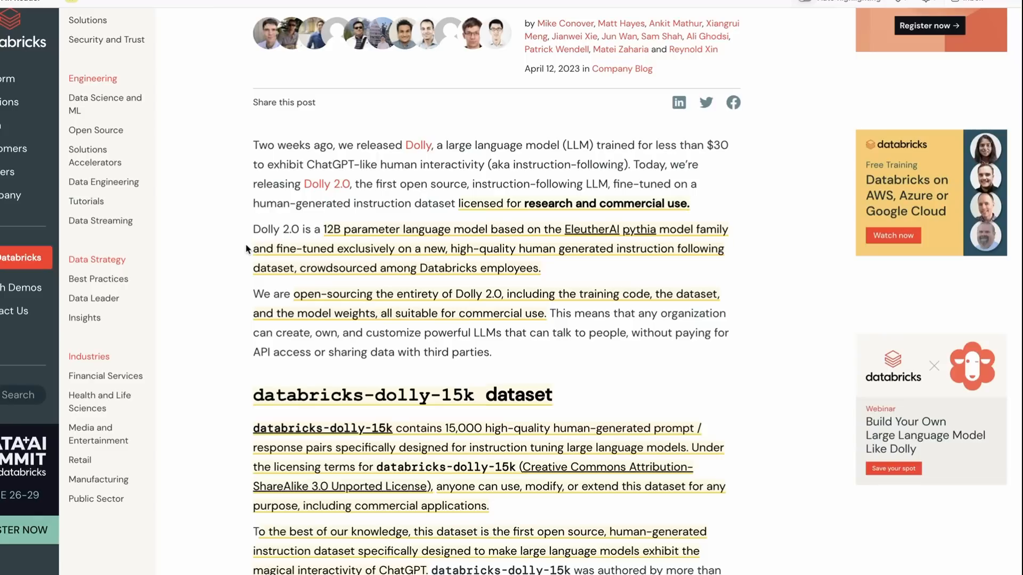
pyautogui.moveTo(239, 218)
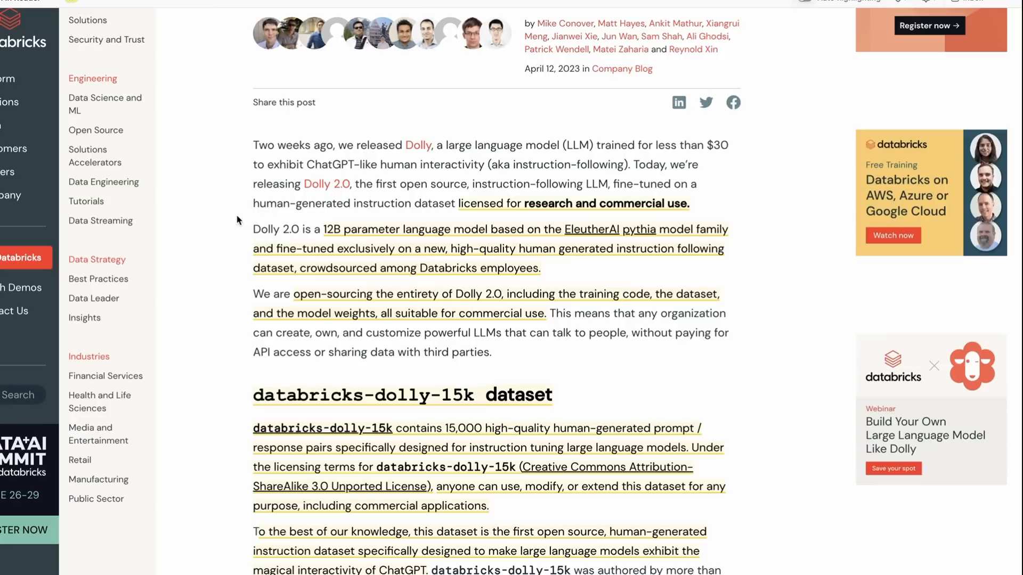
pyautogui.moveTo(245, 221)
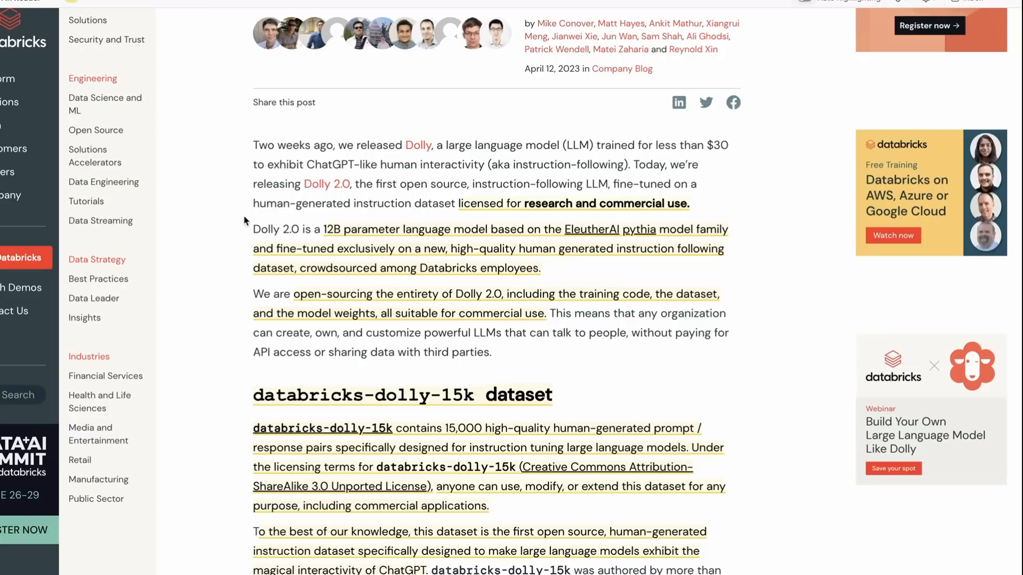
pyautogui.scroll(-3)
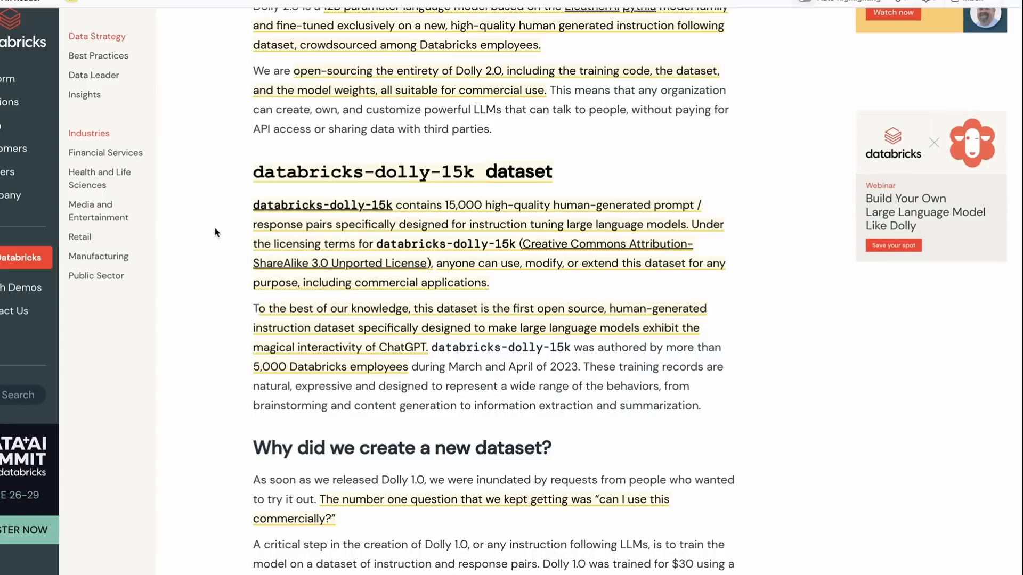
pyautogui.moveTo(210, 213)
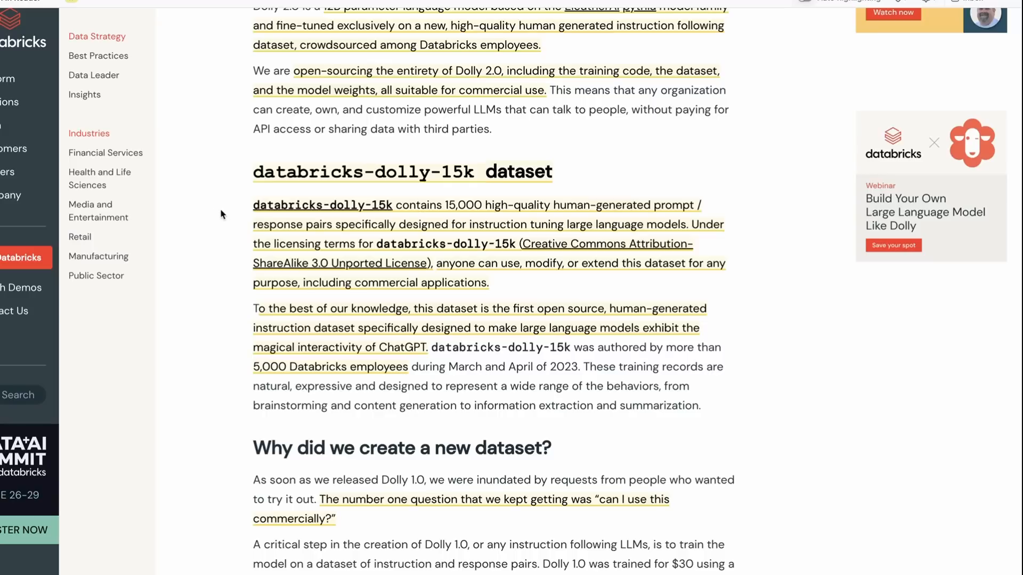
pyautogui.moveTo(205, 228)
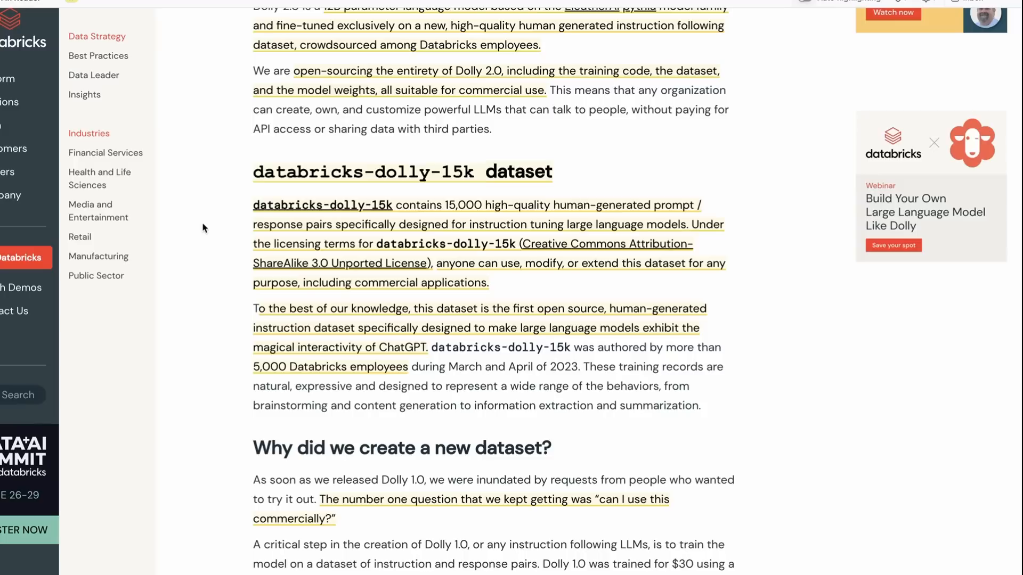
pyautogui.moveTo(265, 277)
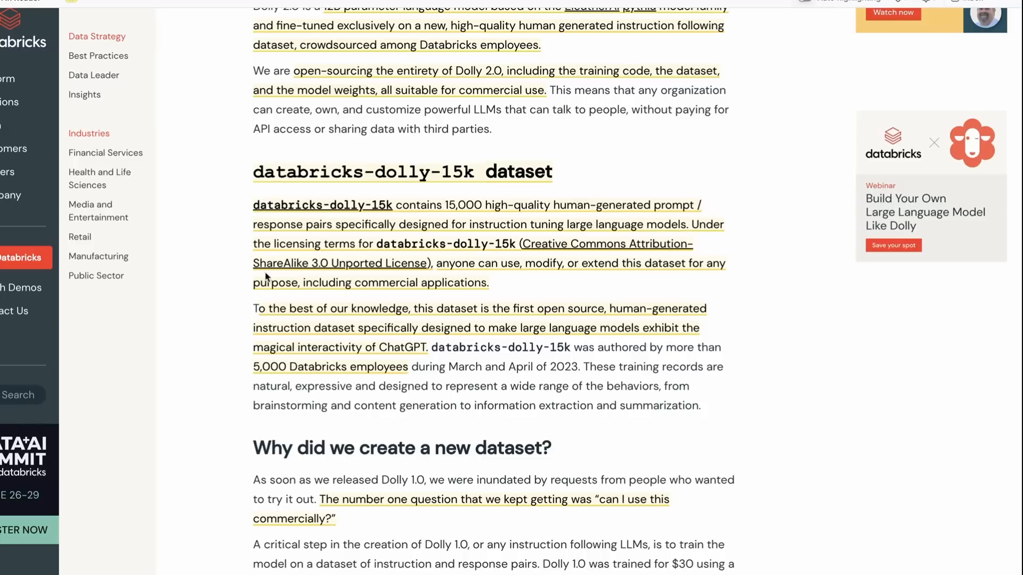
pyautogui.moveTo(313, 372)
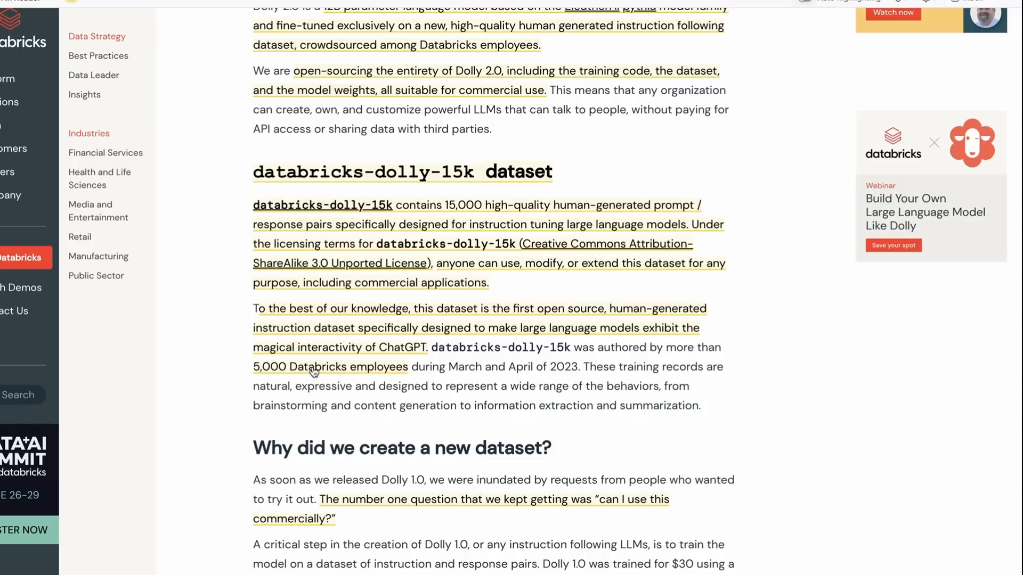
pyautogui.moveTo(266, 301)
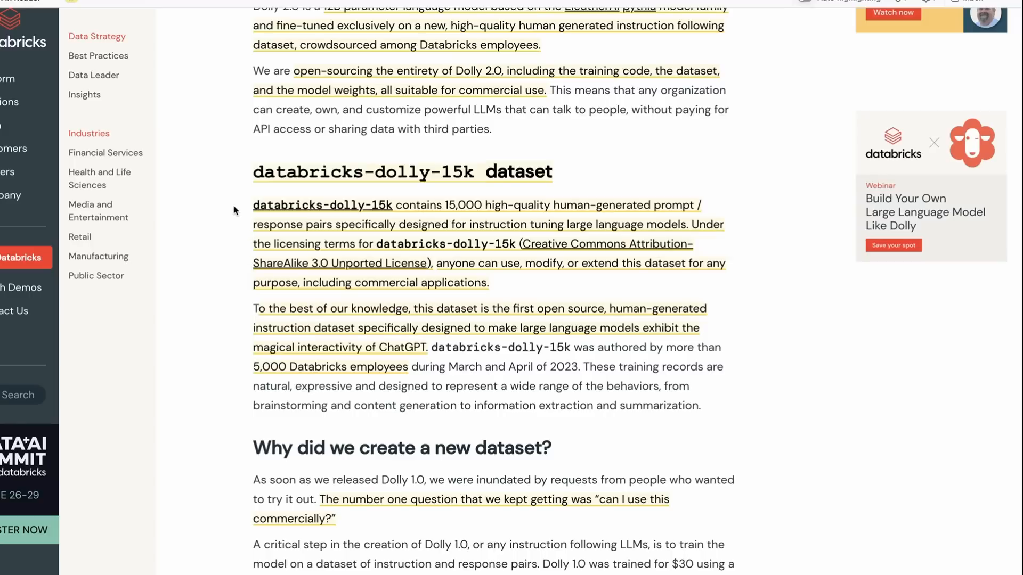
pyautogui.moveTo(243, 326)
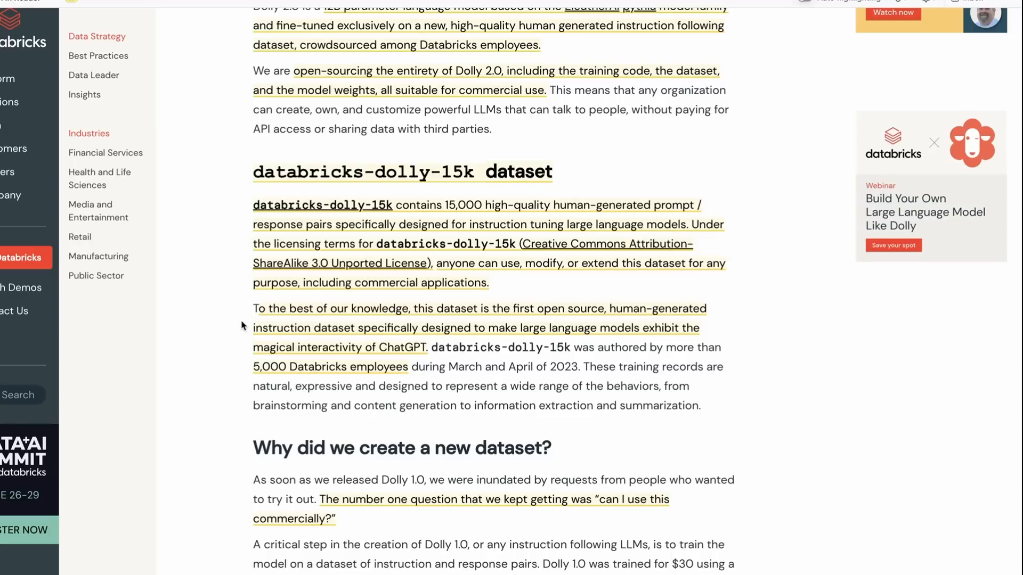
# Step: Continue down to the list of seven task types, from open Q&A to creative writing
pyautogui.scroll(-3)
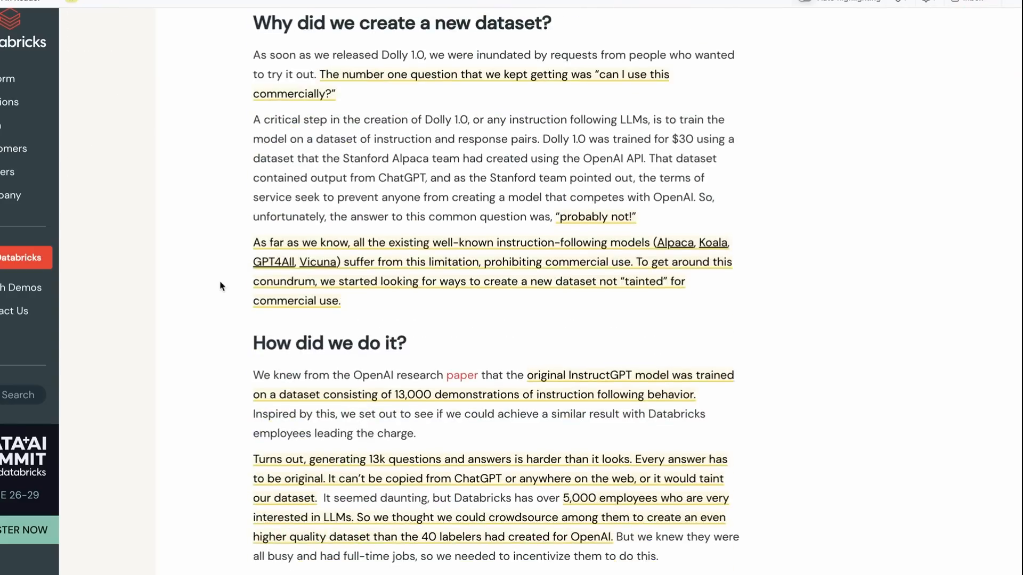
pyautogui.scroll(-3)
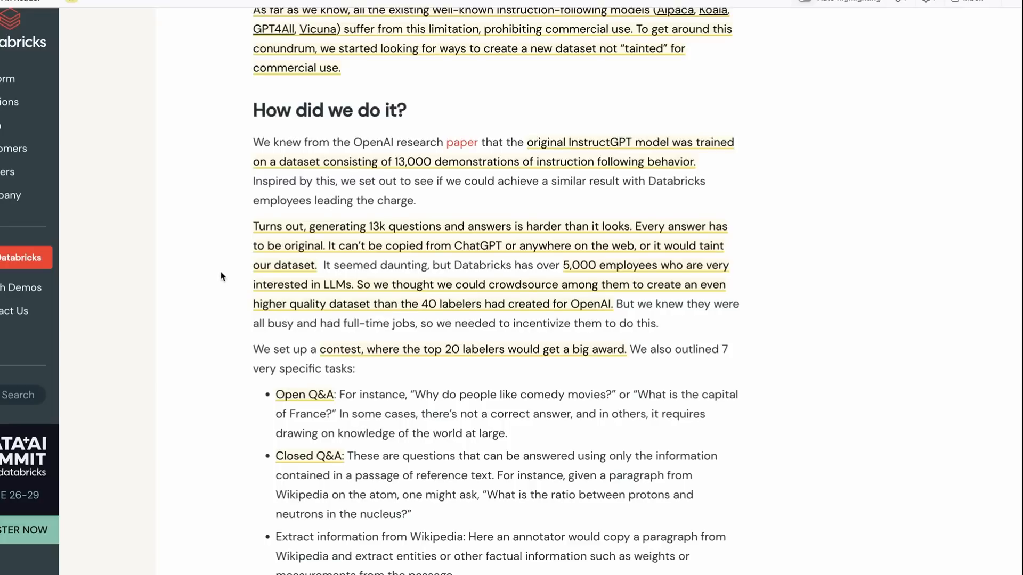
pyautogui.scroll(-3)
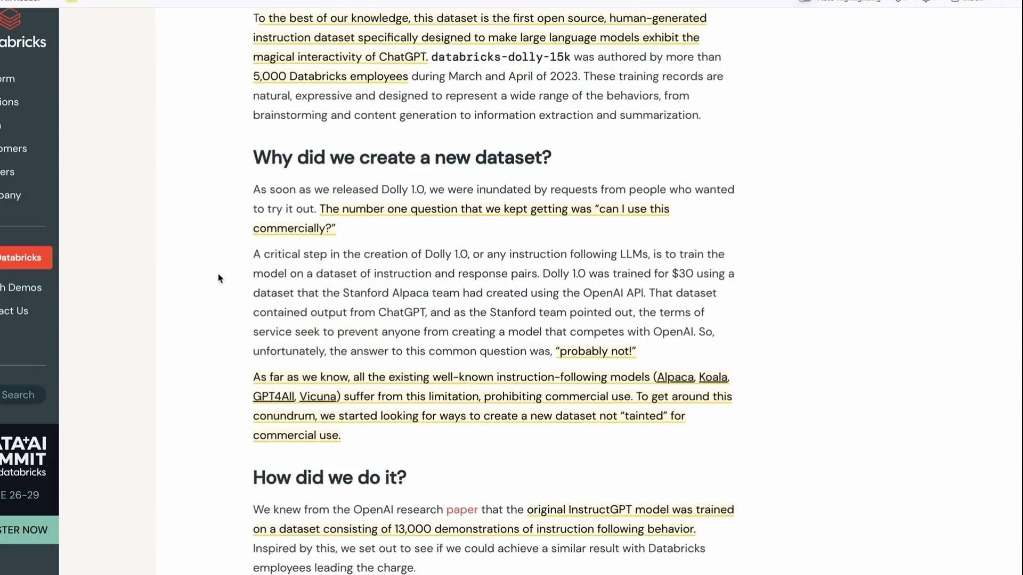
pyautogui.scroll(3)
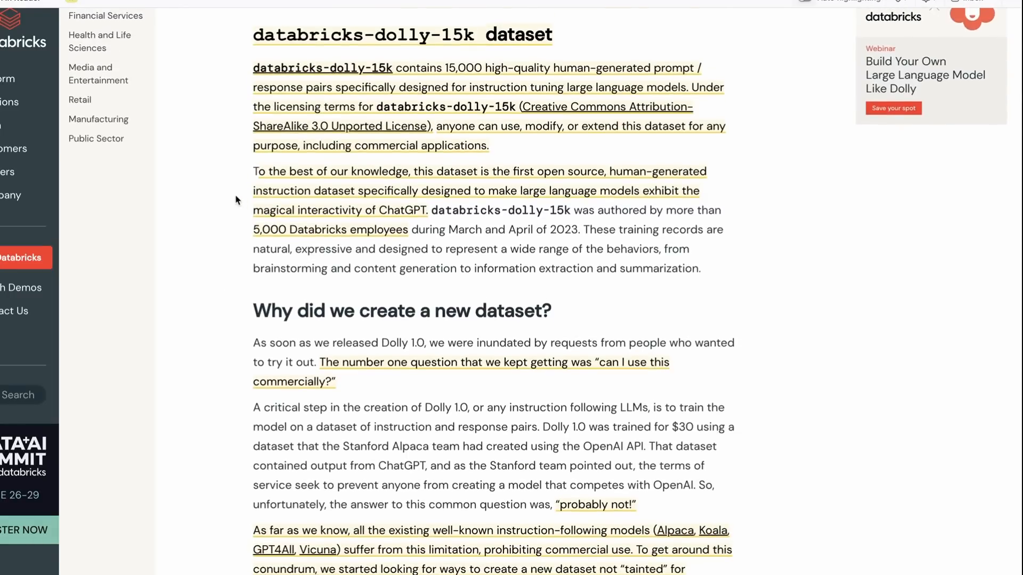
pyautogui.scroll(-3)
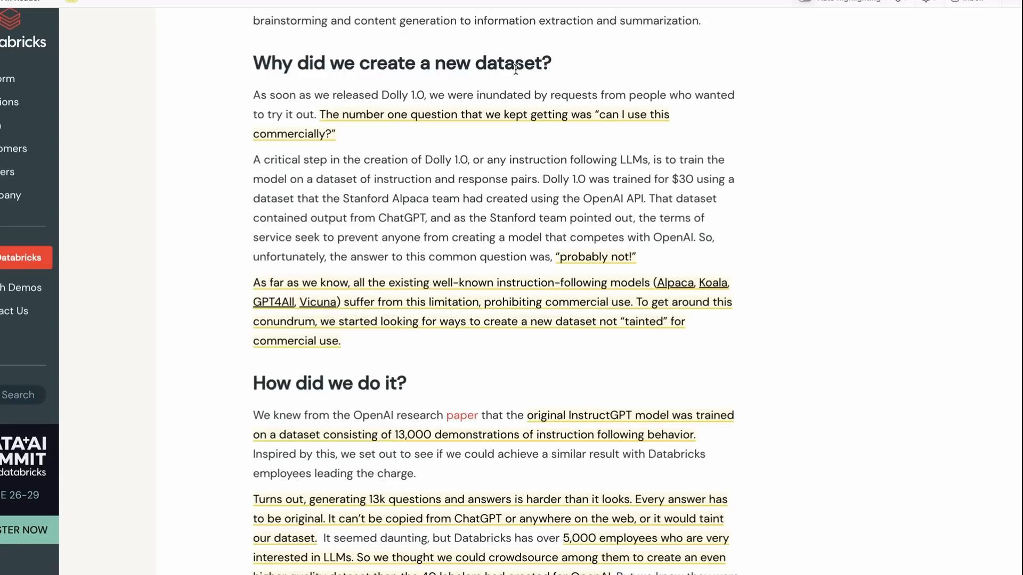
pyautogui.moveTo(515, 70)
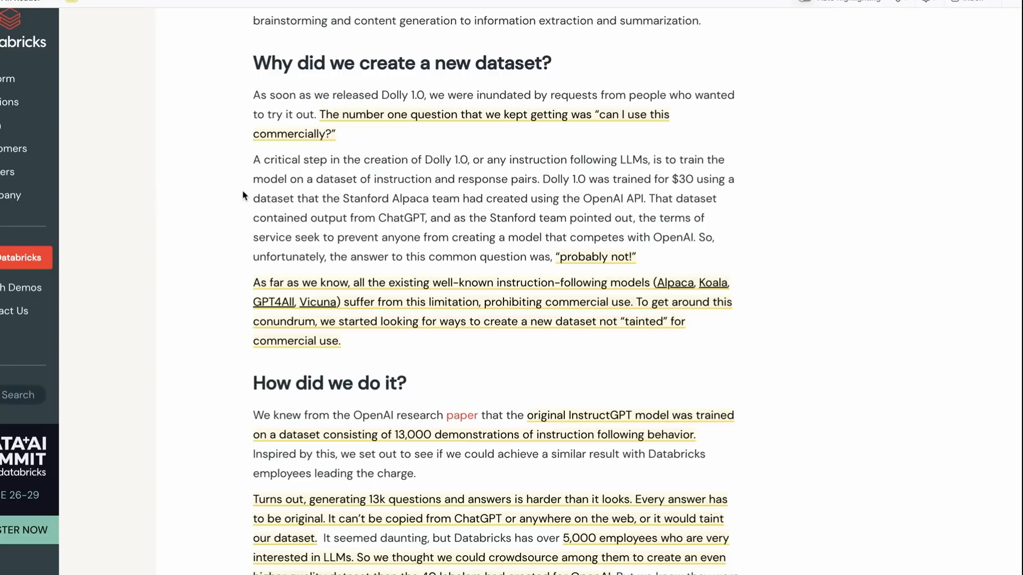
pyautogui.moveTo(646, 409)
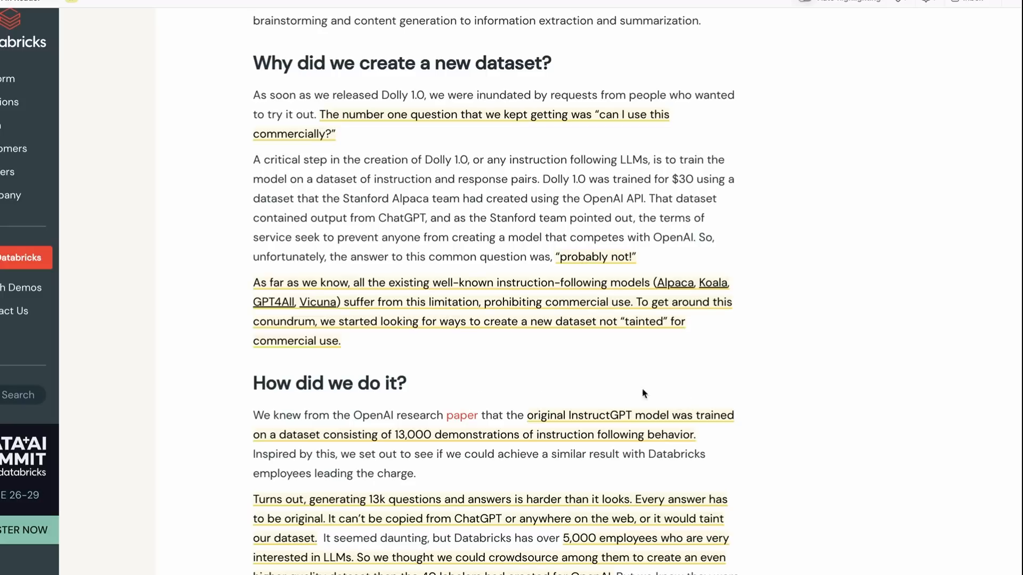
pyautogui.moveTo(608, 414)
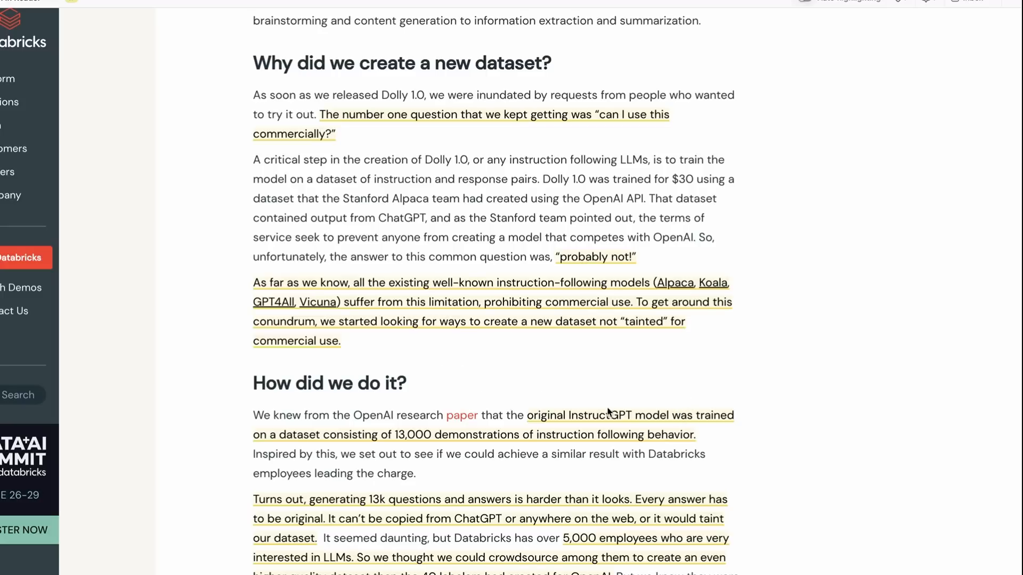
pyautogui.moveTo(789, 434)
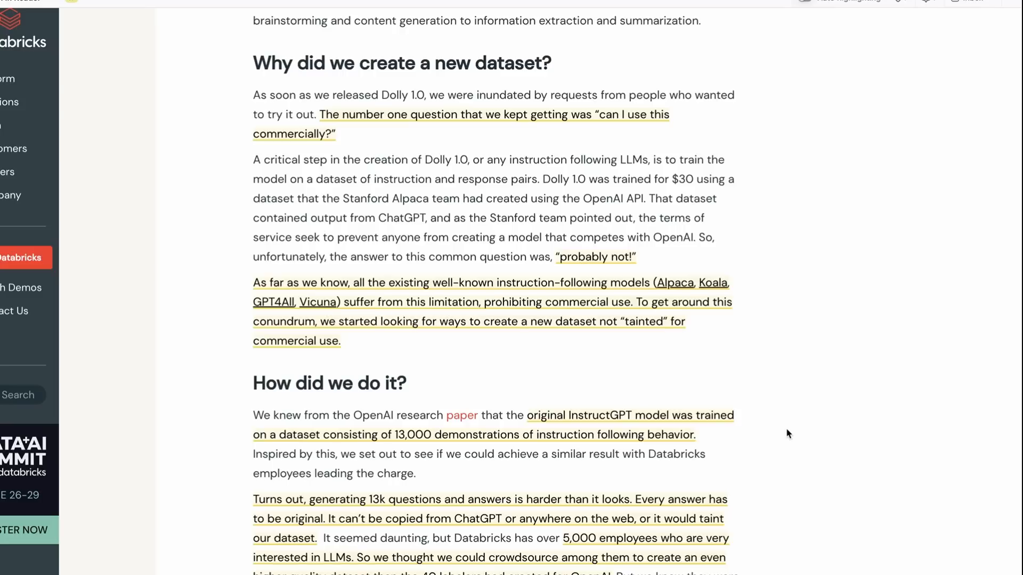
pyautogui.moveTo(797, 429)
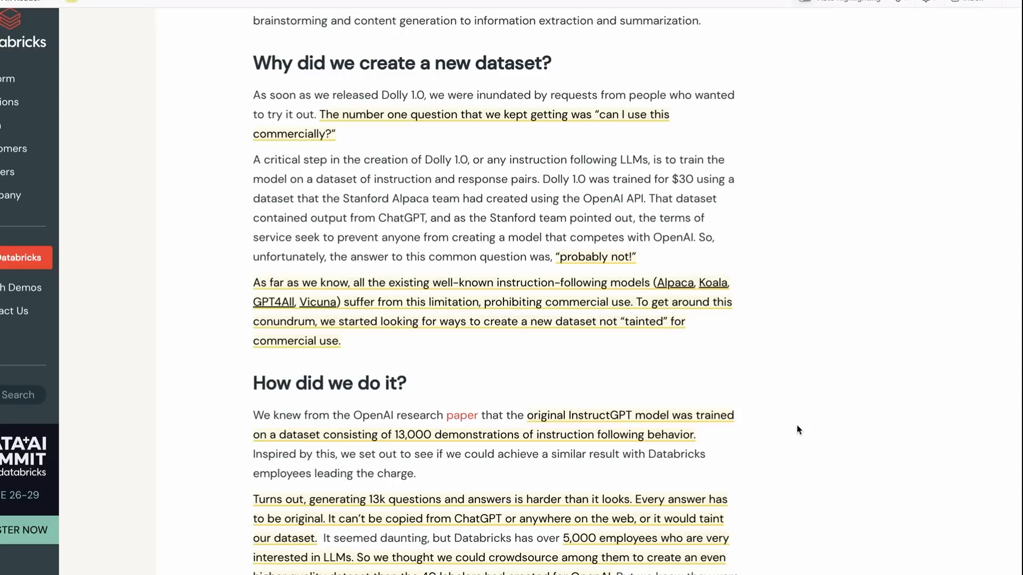
pyautogui.scroll(-3)
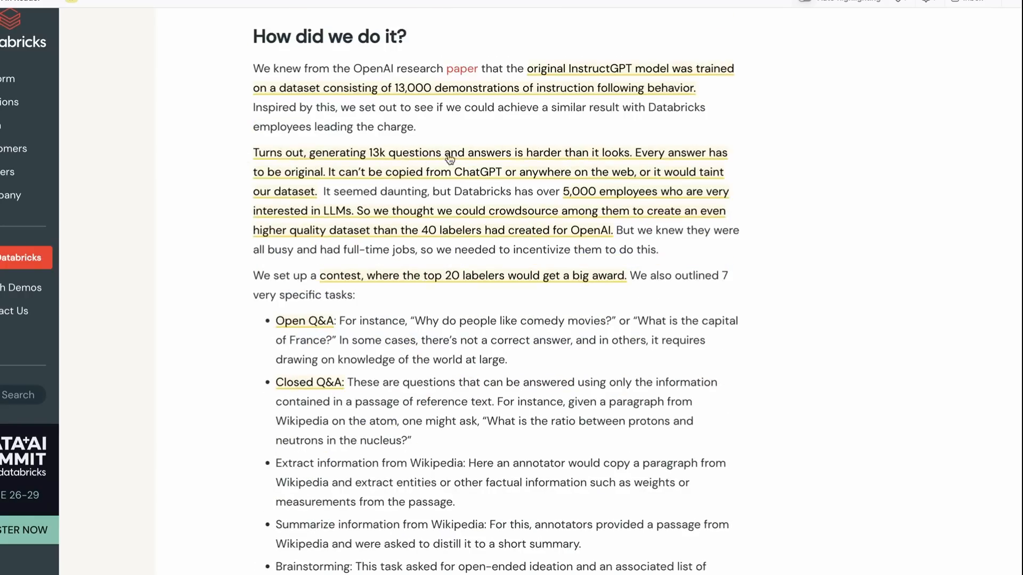
pyautogui.moveTo(611, 160)
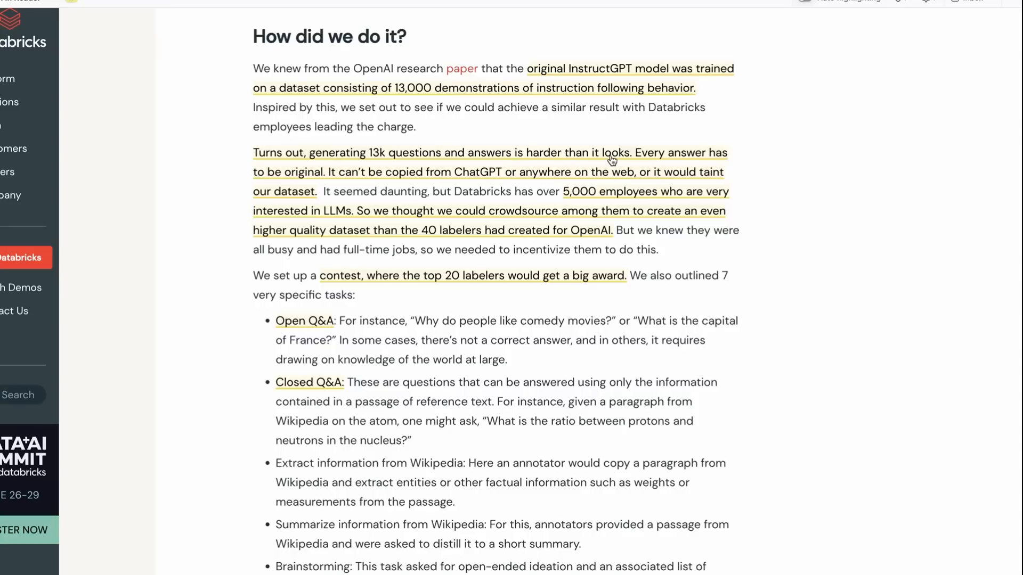
pyautogui.moveTo(485, 182)
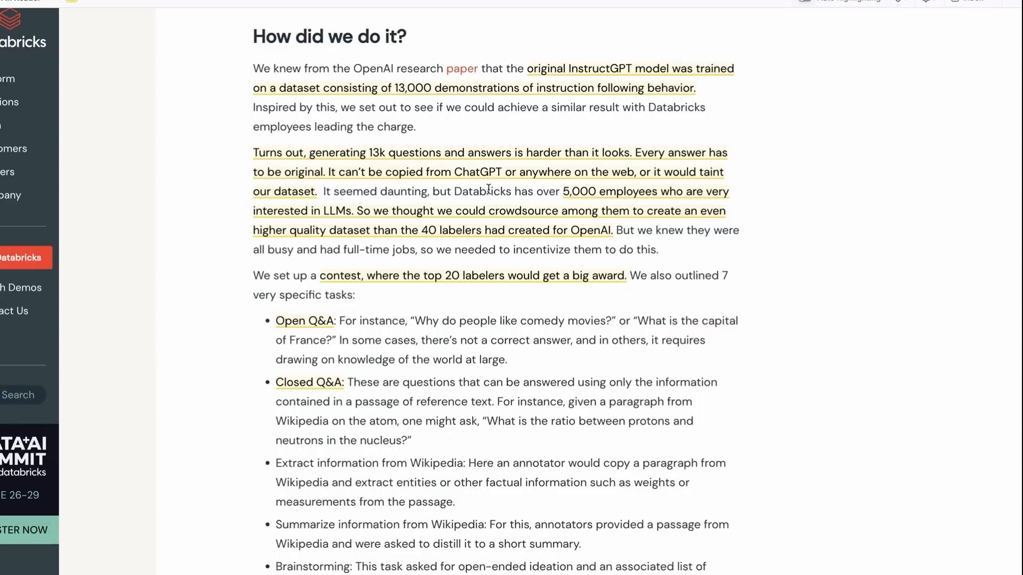
pyautogui.moveTo(568, 243)
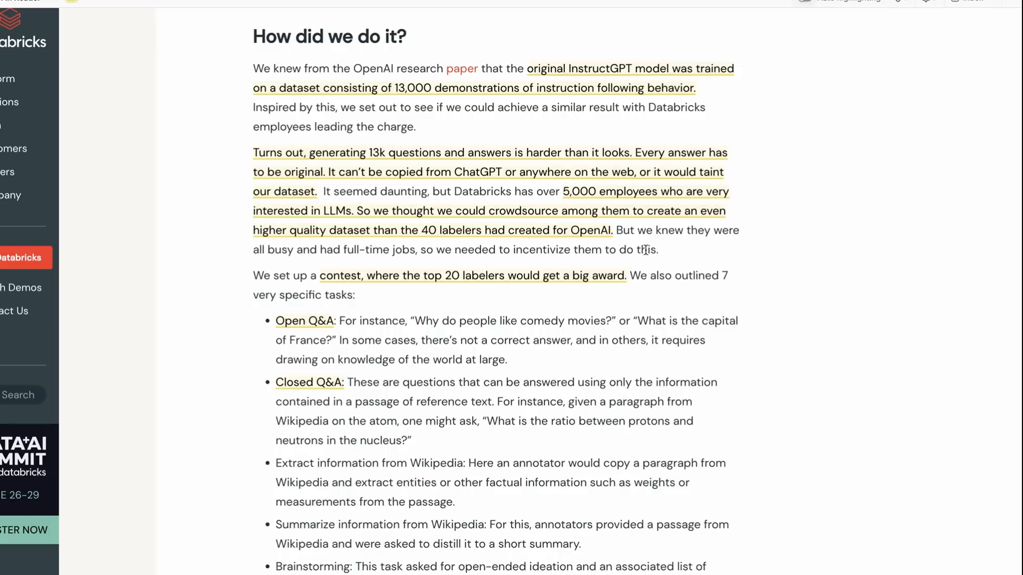
pyautogui.scroll(-3)
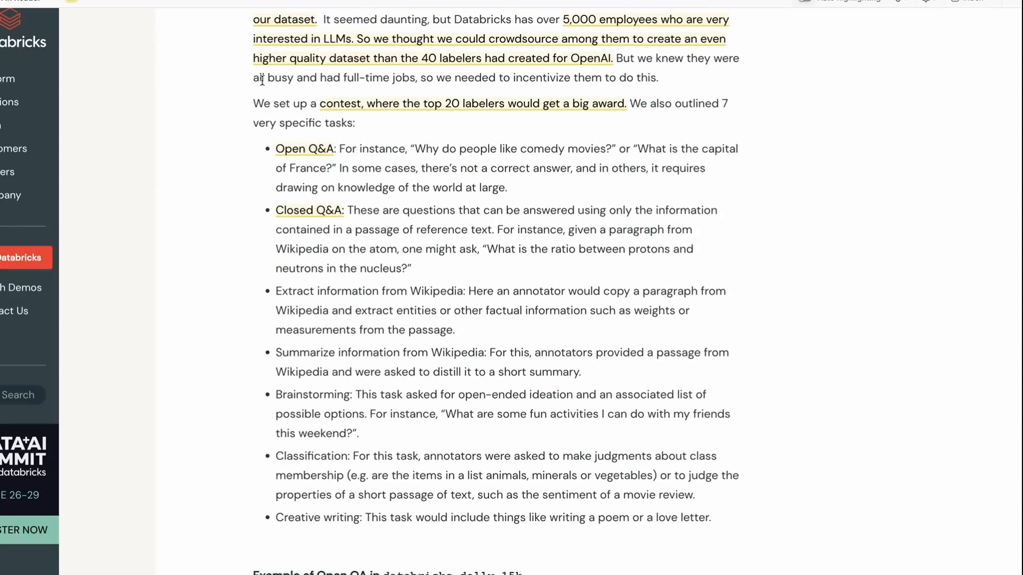
pyautogui.moveTo(299, 74)
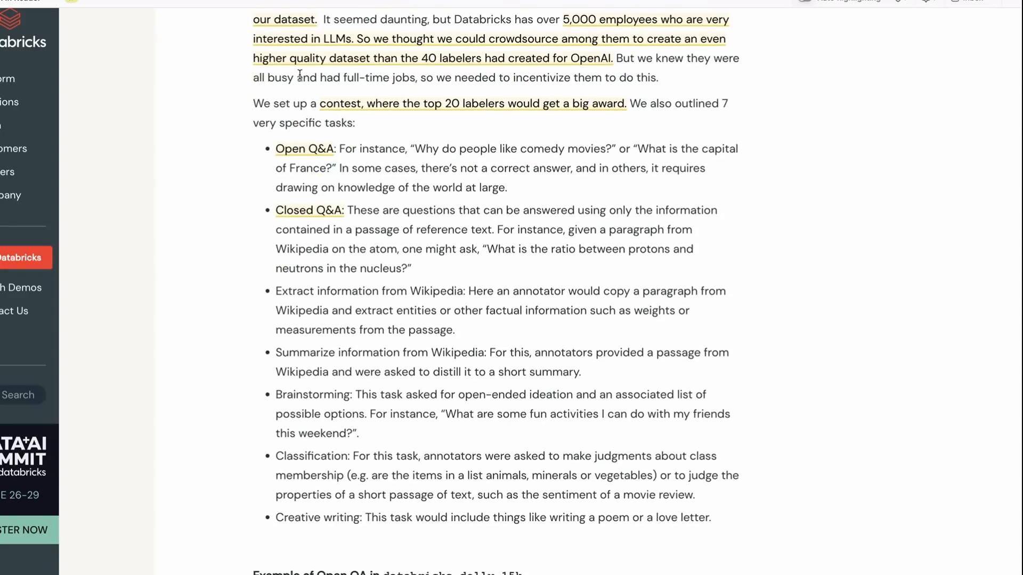
pyautogui.moveTo(329, 97)
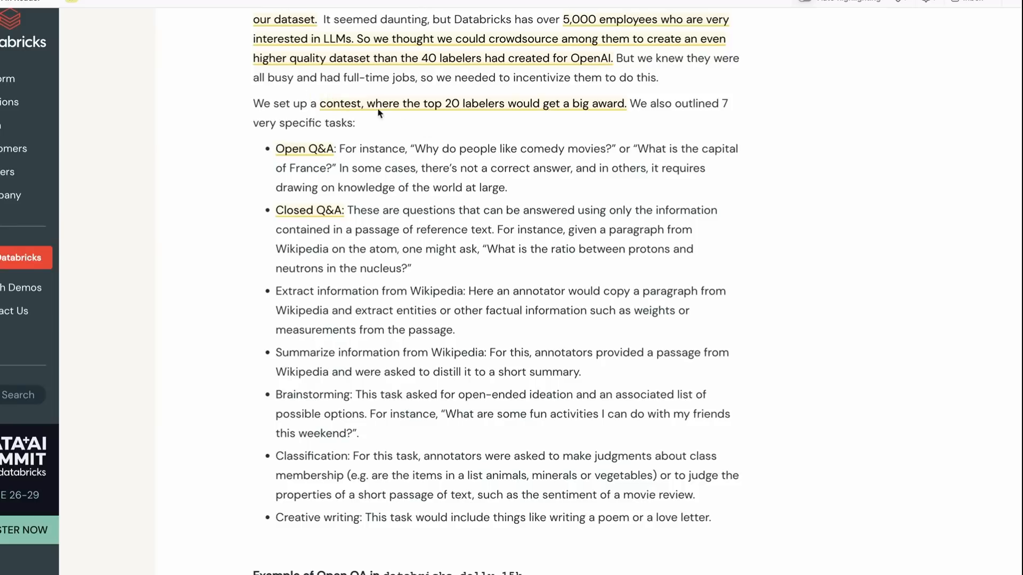
pyautogui.moveTo(444, 121)
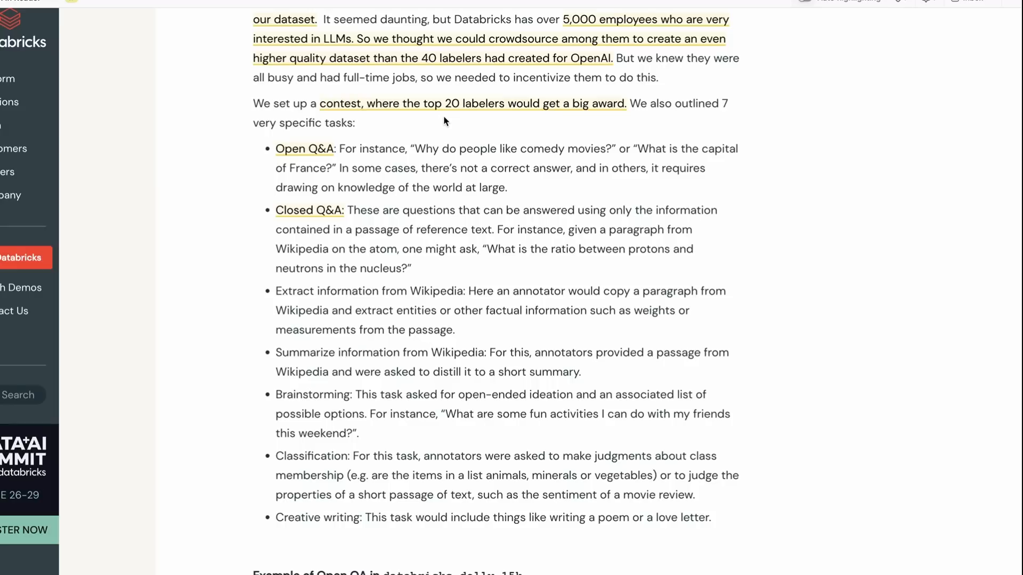
pyautogui.moveTo(348, 209)
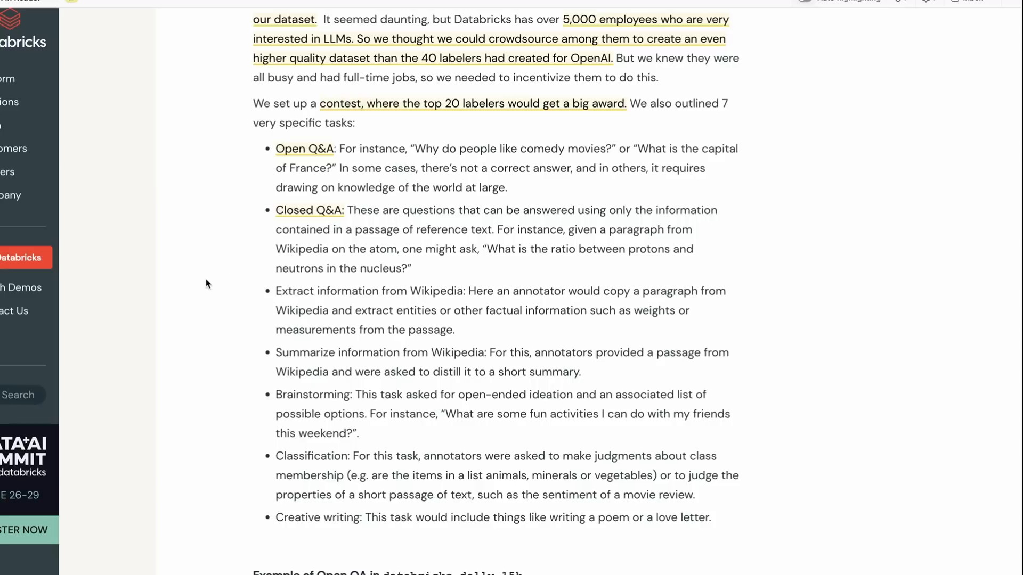
pyautogui.moveTo(235, 302)
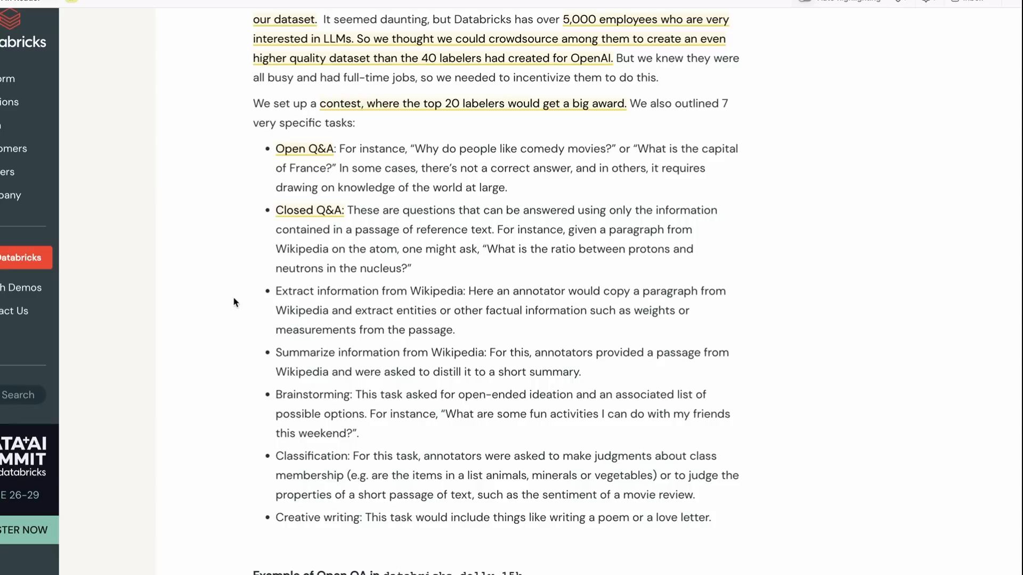
pyautogui.moveTo(228, 298)
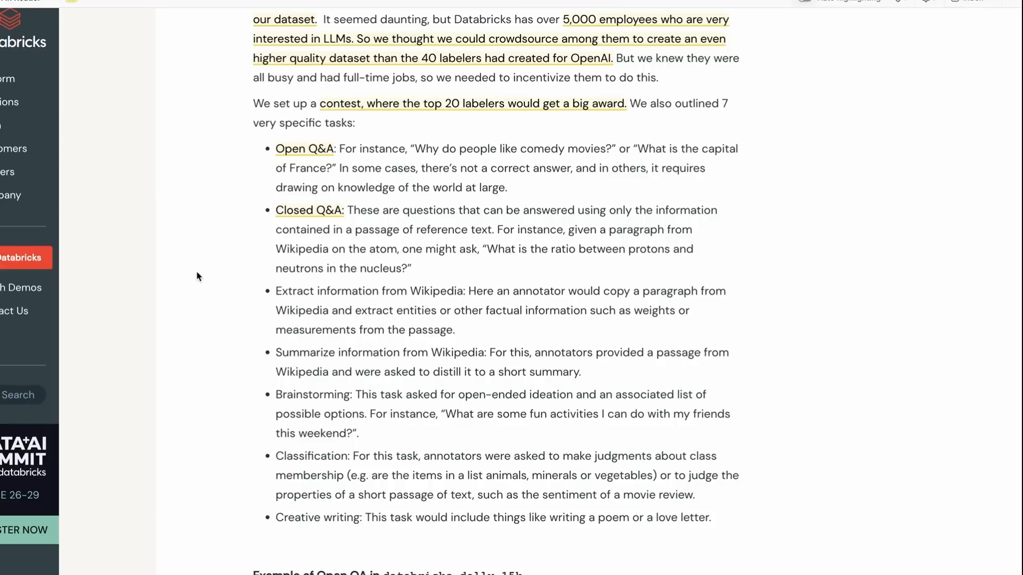
# Step: Scroll down to the databricks-dolly-15k example boxes for Open QA and Brainstorming
pyautogui.scroll(-3)
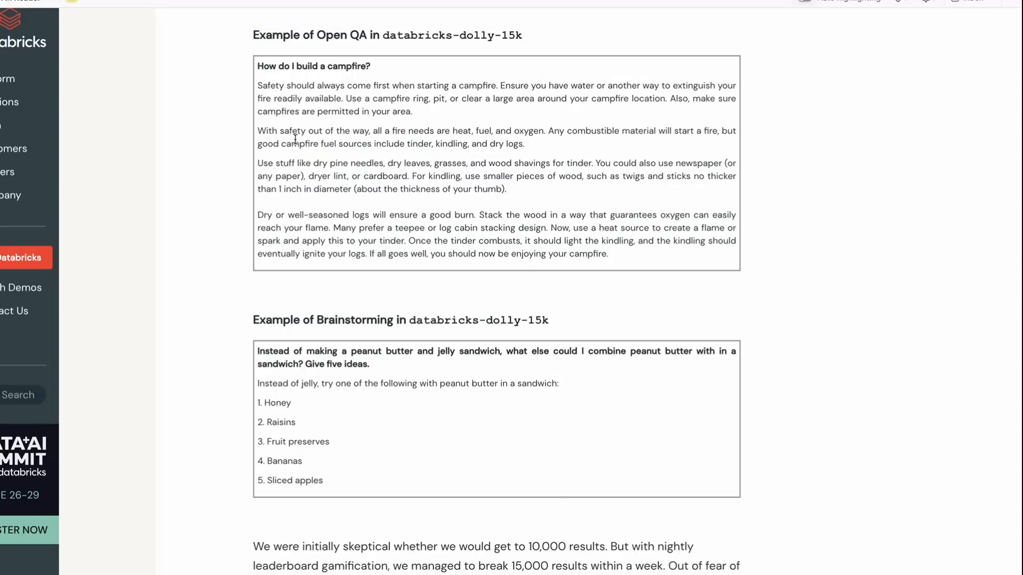
pyautogui.moveTo(230, 210)
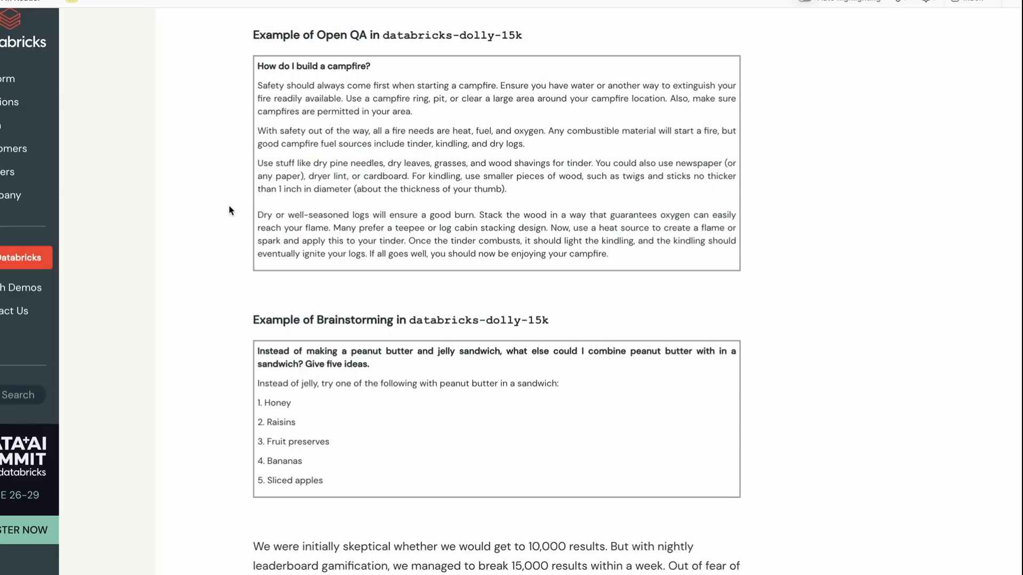
pyautogui.scroll(-3)
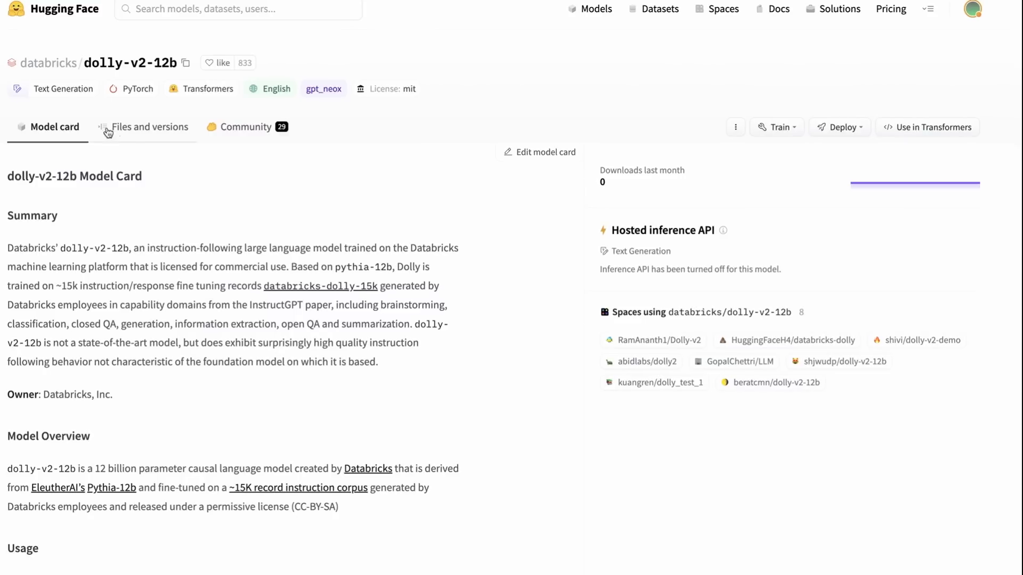
pyautogui.moveTo(46, 63)
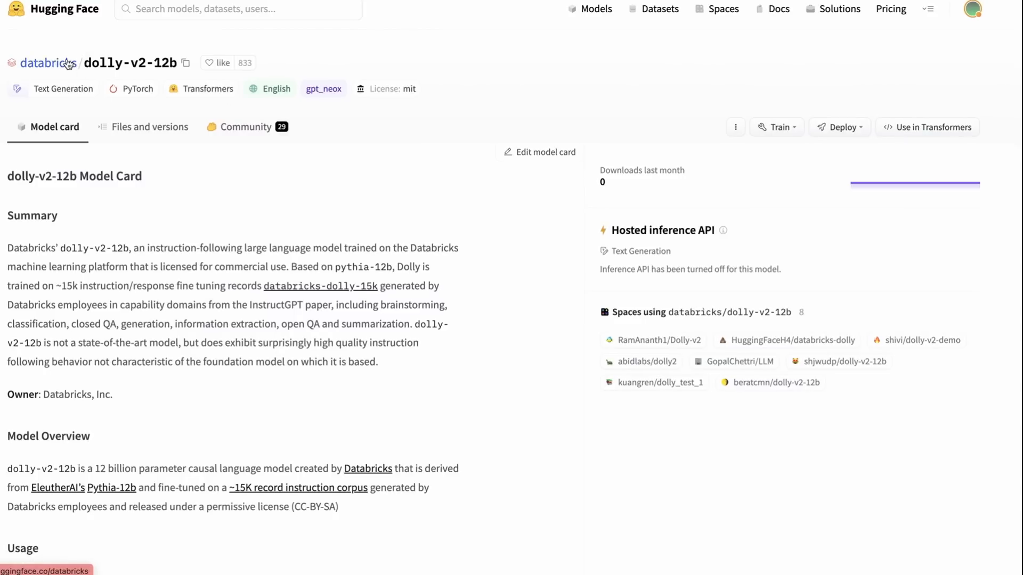
# Step: Go from the dolly-v2-12b model card to the Databricks organisation page listing its four models
pyautogui.click(42, 63)
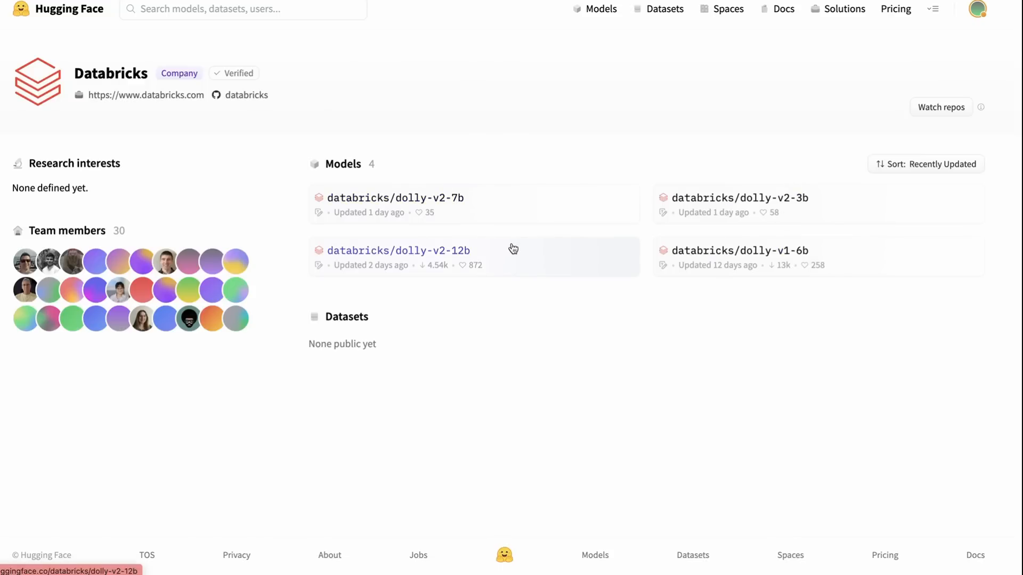
pyautogui.moveTo(496, 339)
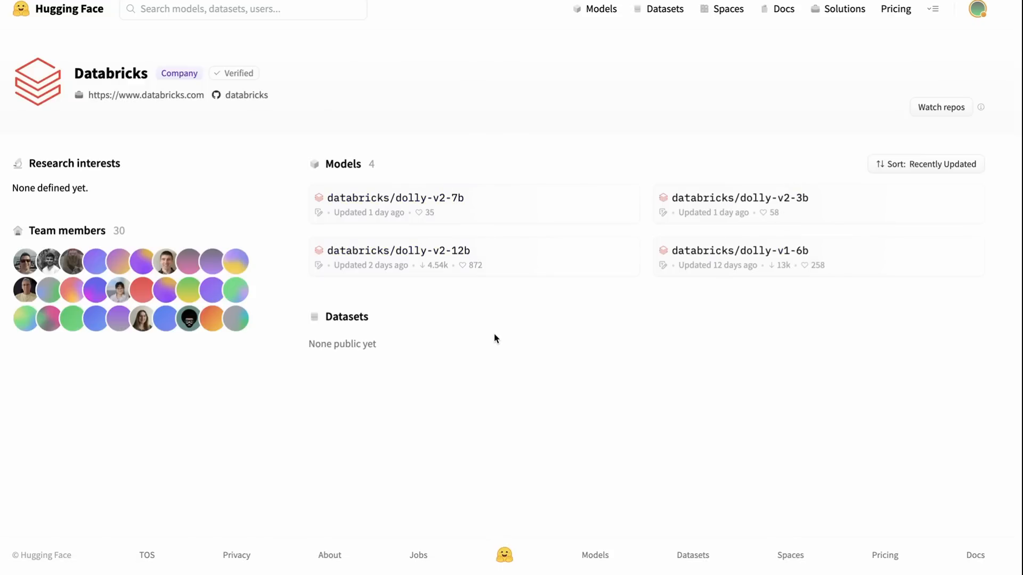
pyautogui.moveTo(481, 61)
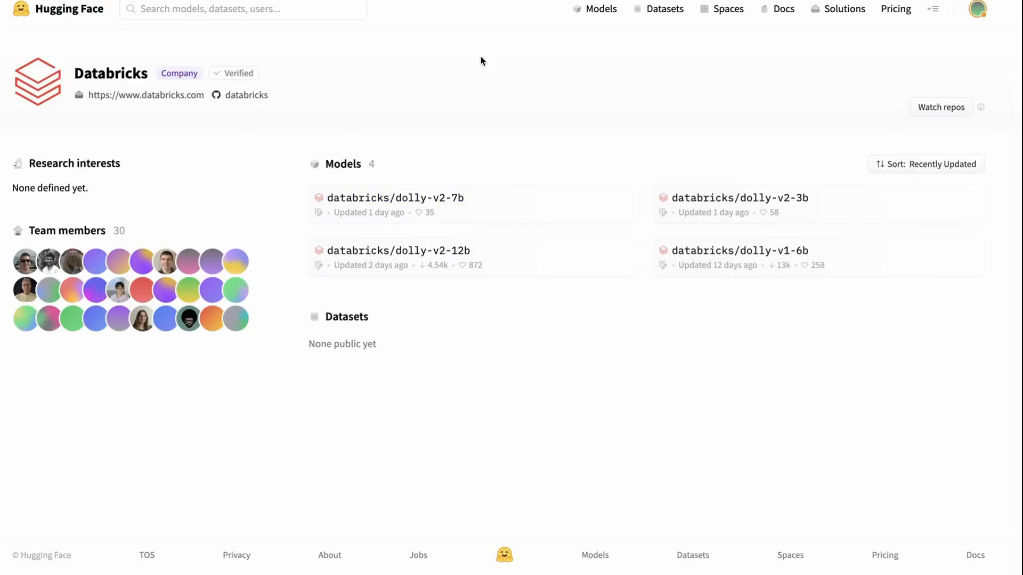
pyautogui.moveTo(676, 102)
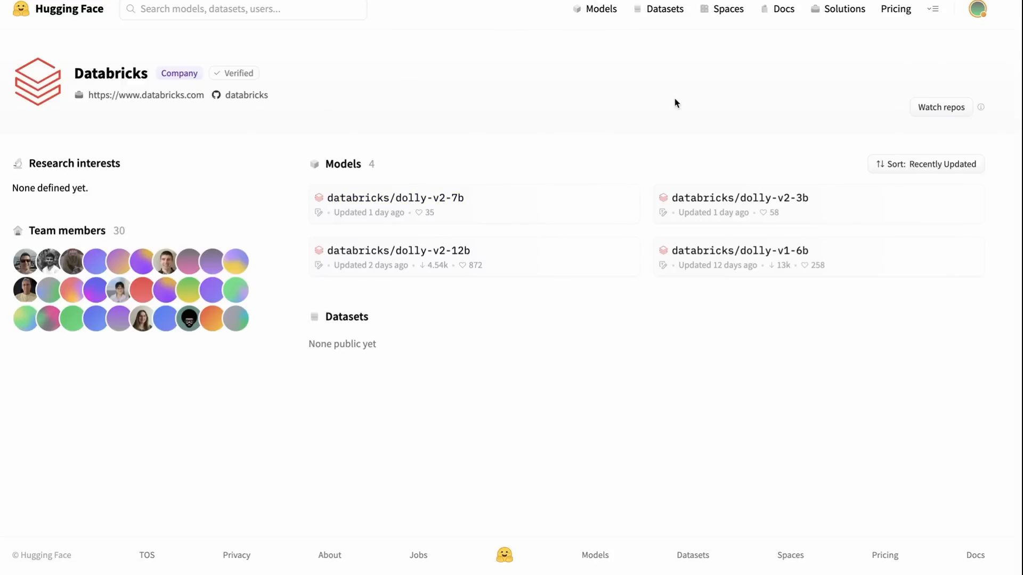
pyautogui.moveTo(672, 107)
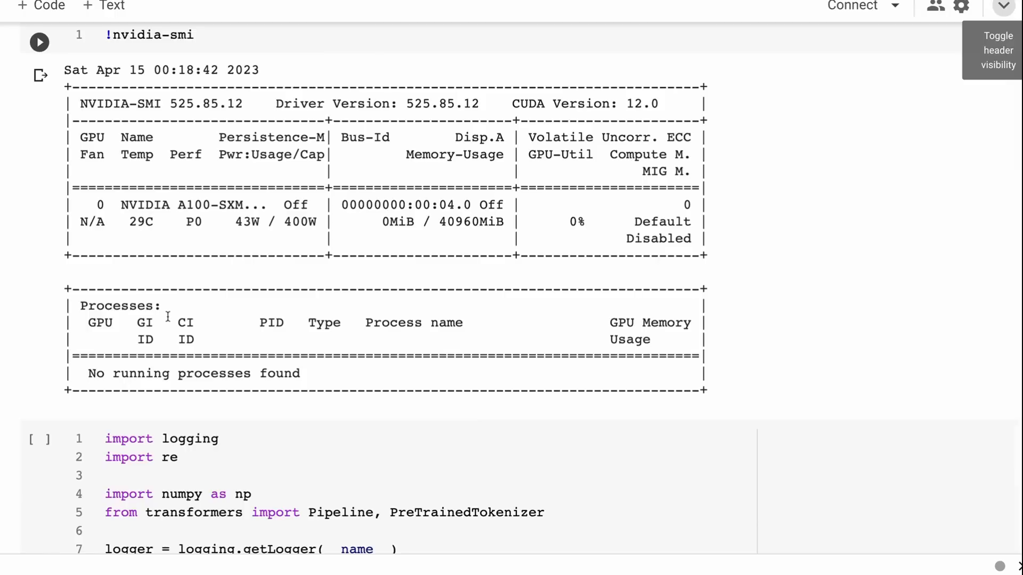
pyautogui.scroll(-3)
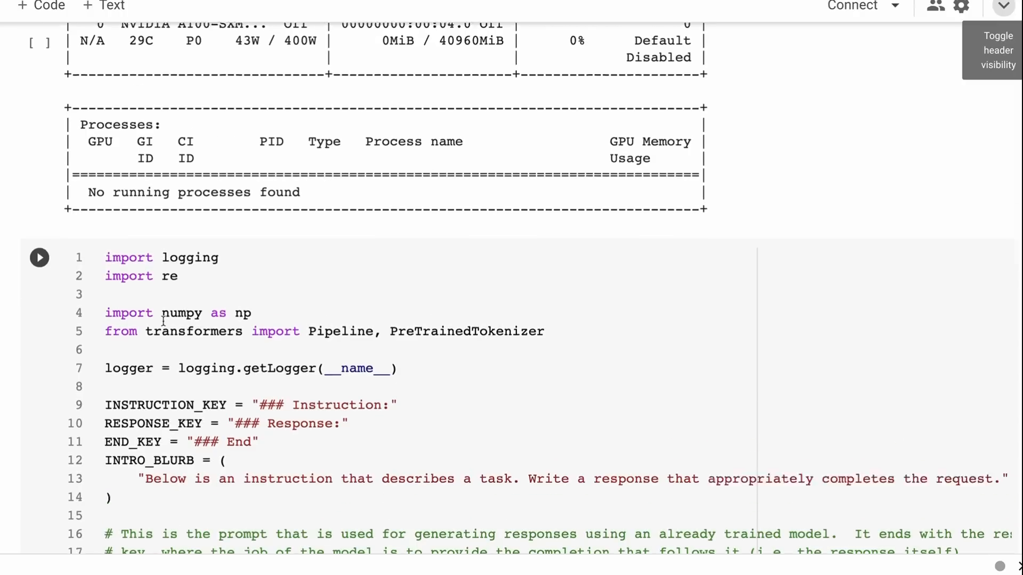
pyautogui.scroll(-3)
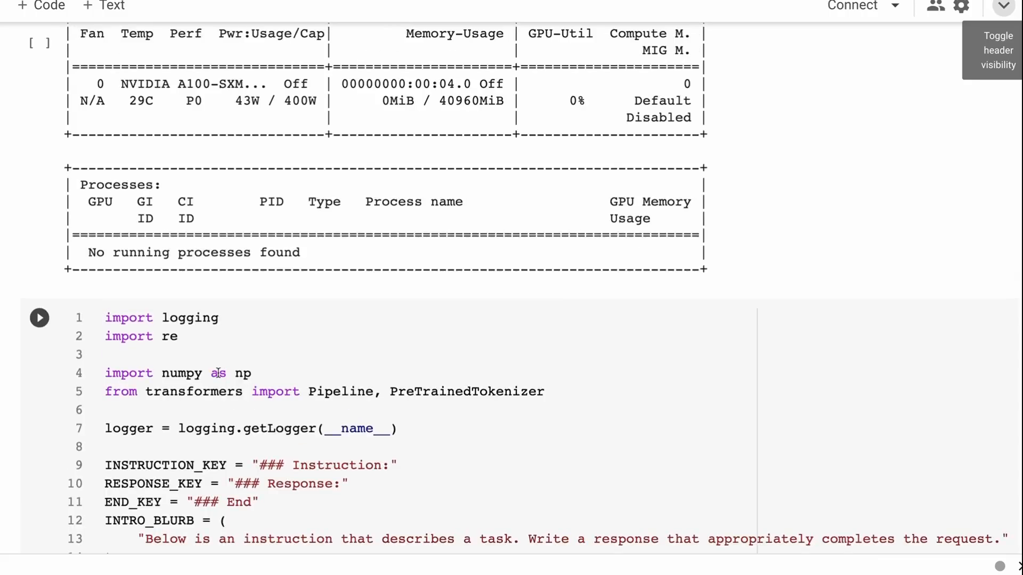
pyautogui.scroll(-3)
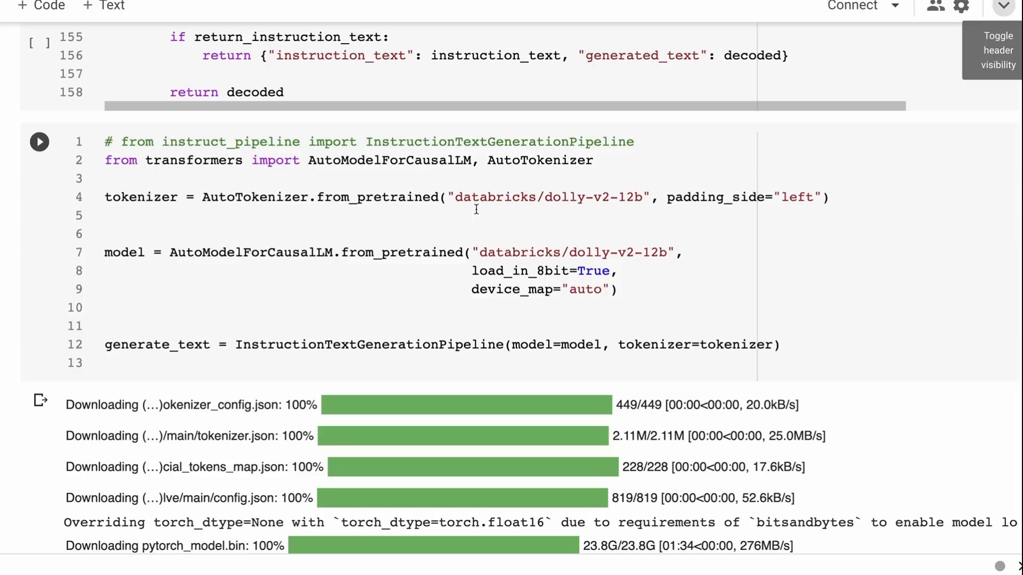
pyautogui.moveTo(482, 197)
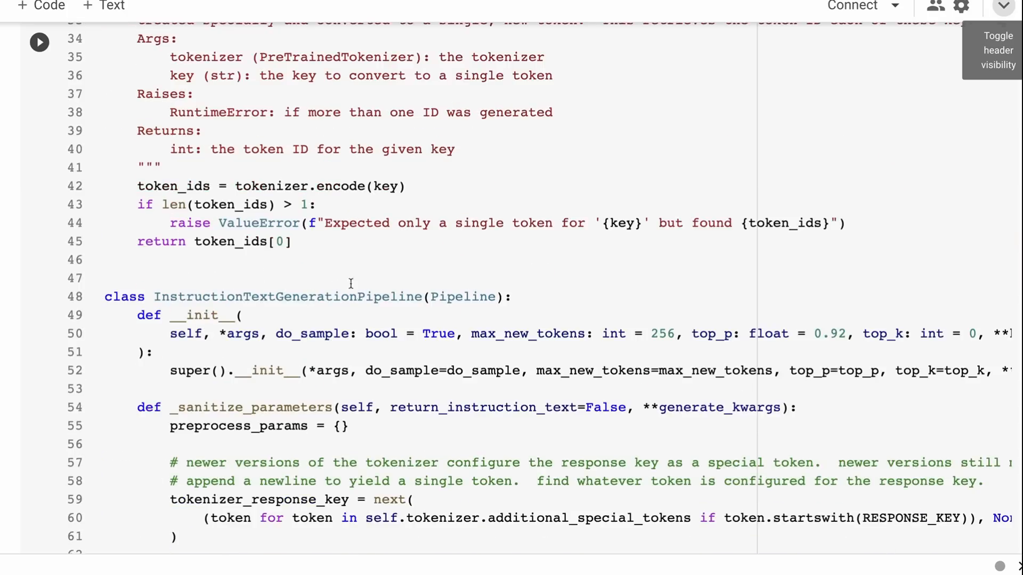
pyautogui.scroll(-3)
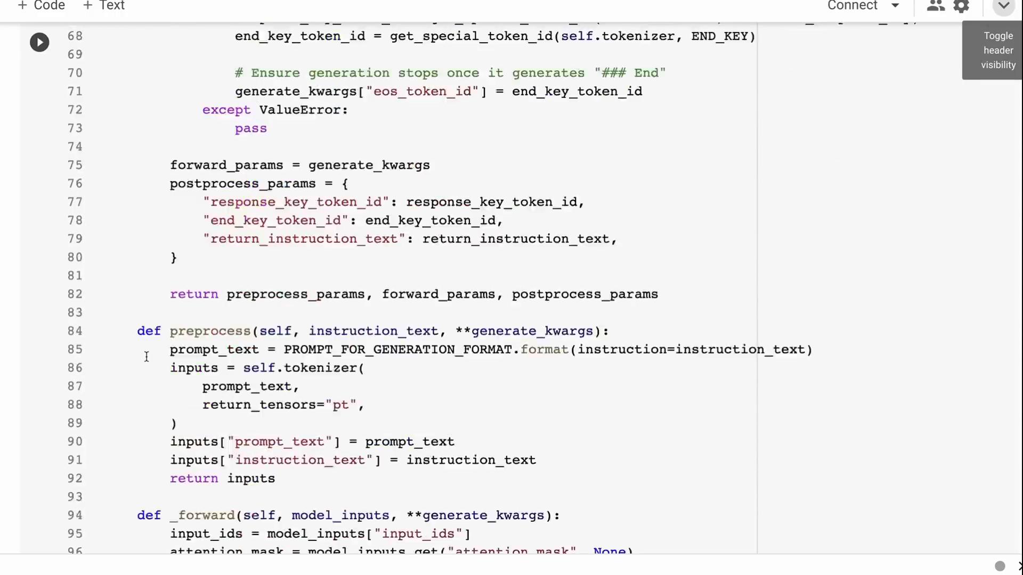
pyautogui.scroll(-3)
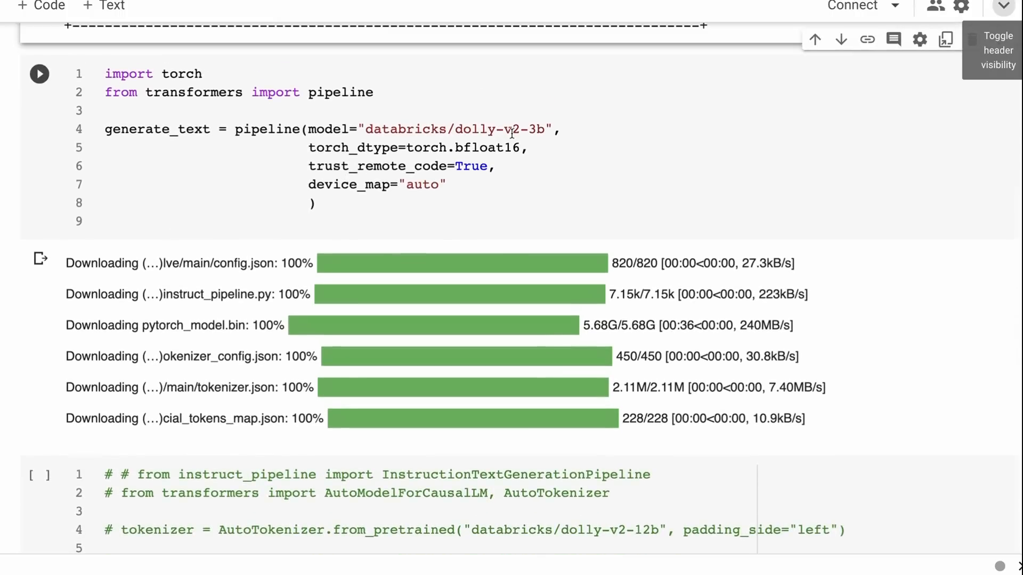
pyautogui.scroll(-3)
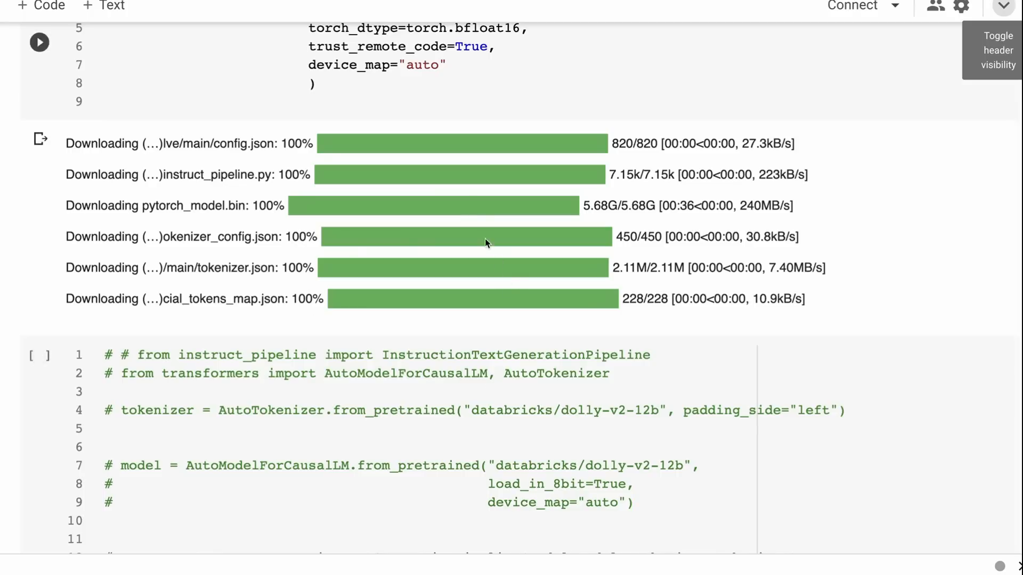
pyautogui.scroll(-3)
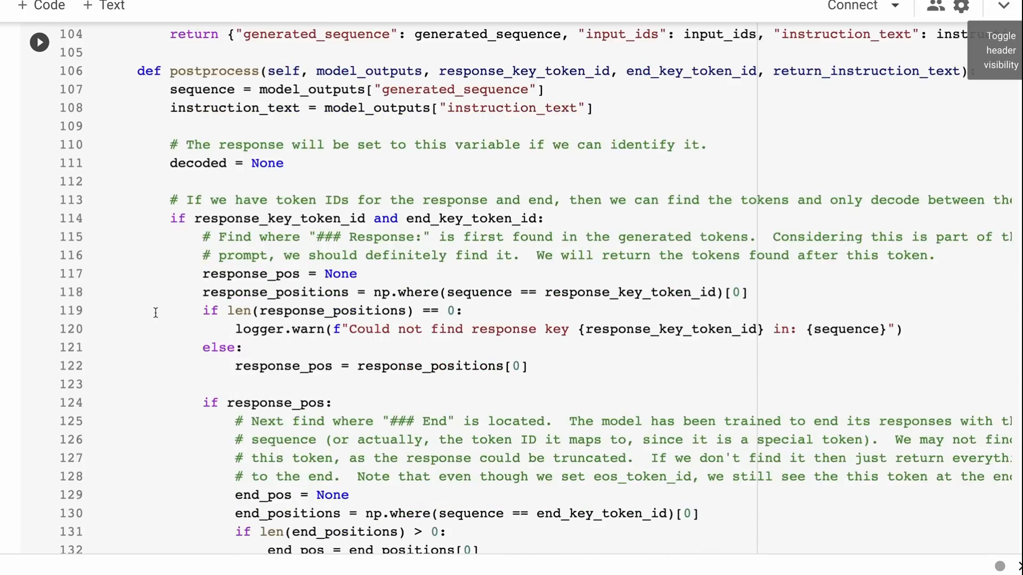
pyautogui.moveTo(181, 267)
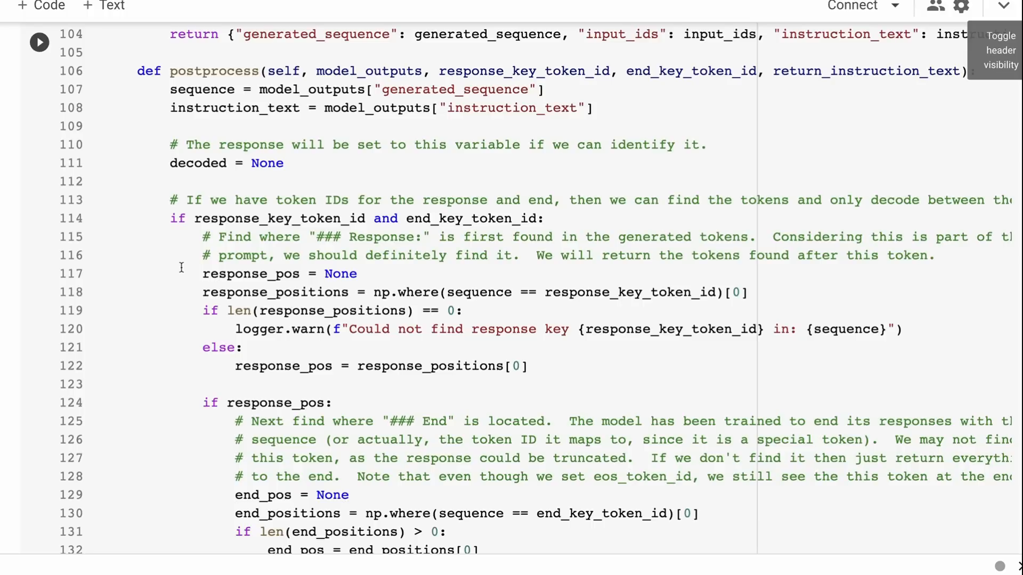
pyautogui.moveTo(468, 121)
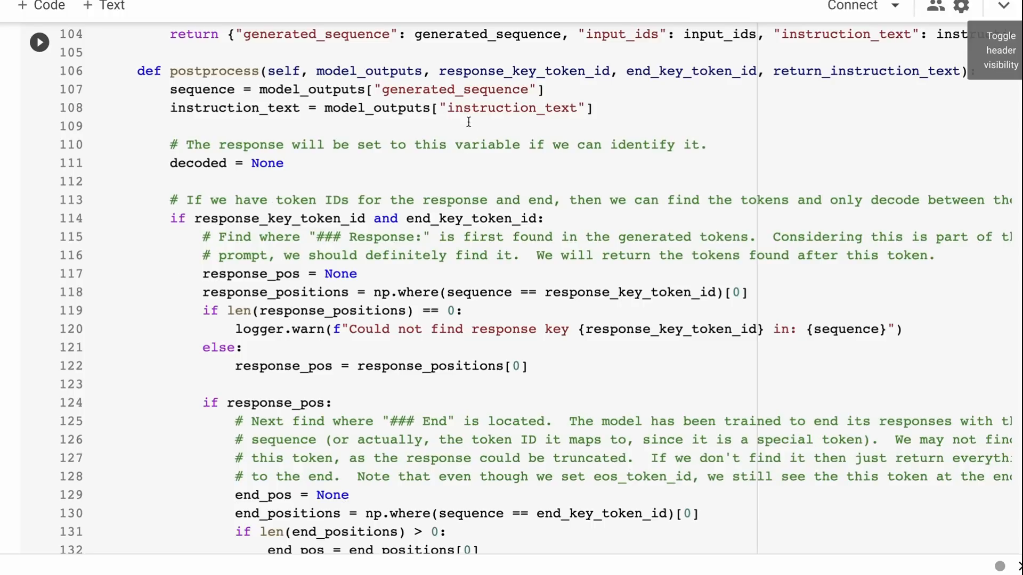
pyautogui.scroll(-3)
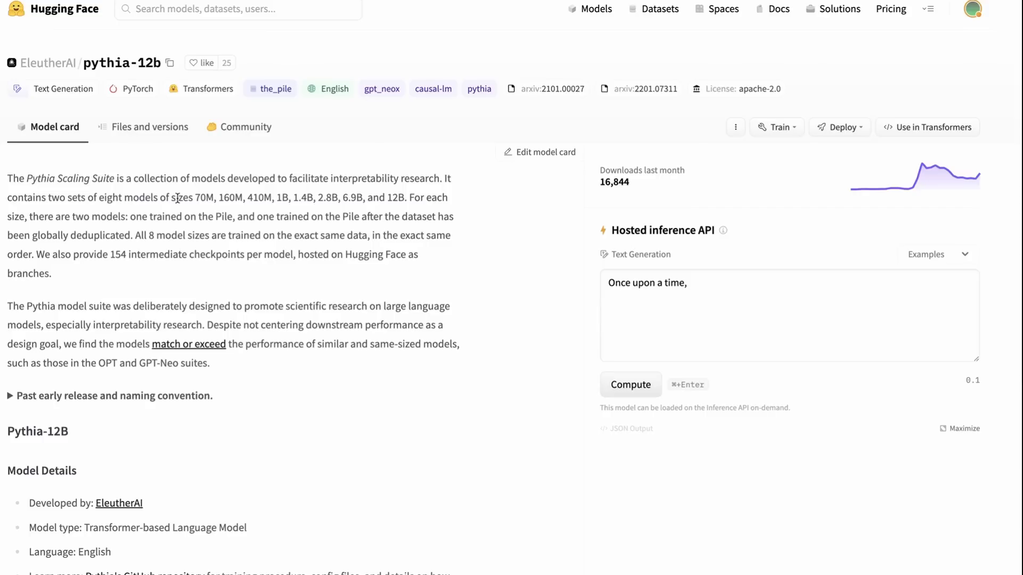
# Step: Scroll through the Pythia-12B card's details, limitations, quickstart and training sections, then return to Colab
pyautogui.scroll(-3)
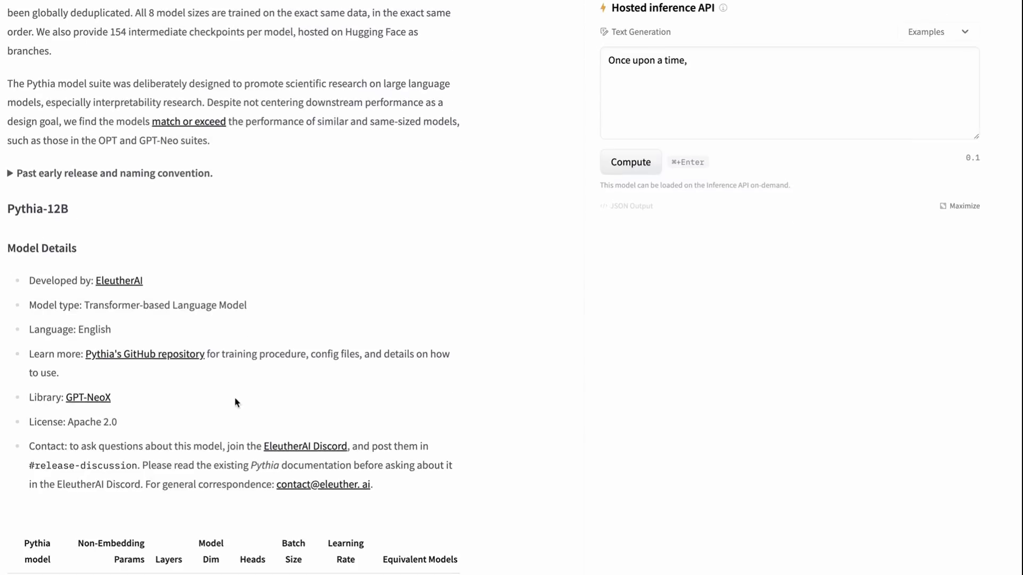
pyautogui.scroll(-3)
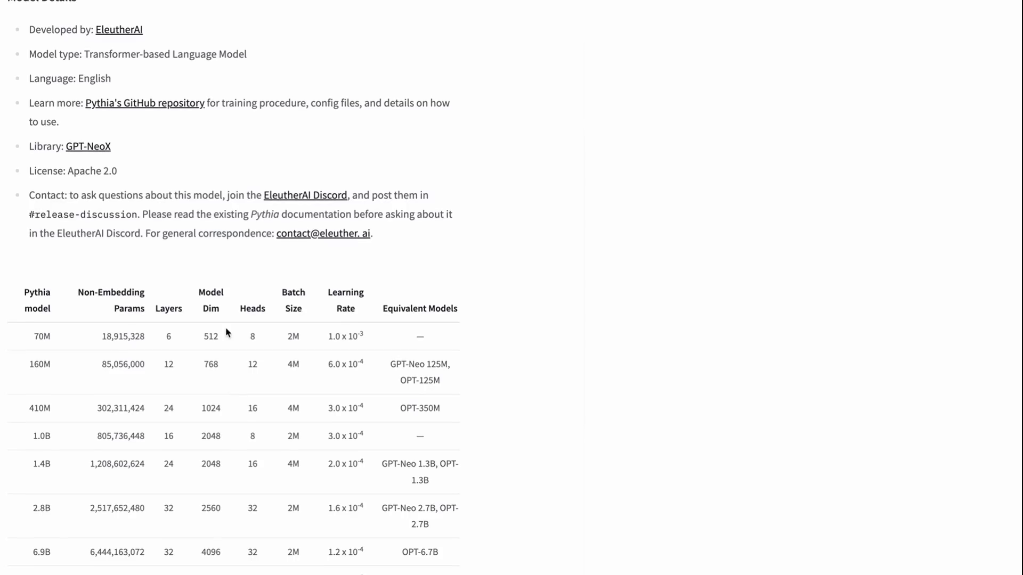
pyautogui.scroll(-3)
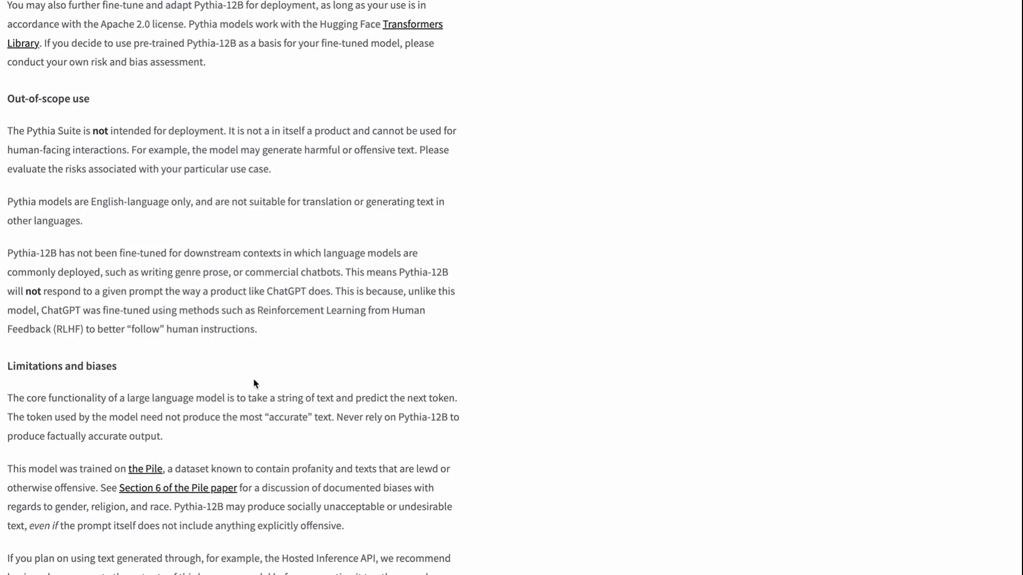
pyautogui.scroll(-3)
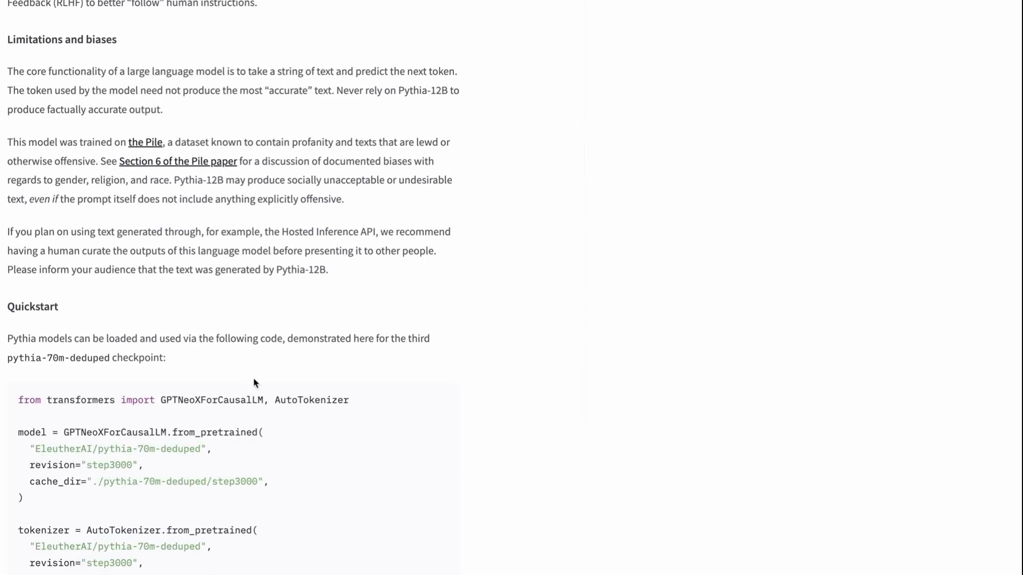
pyautogui.scroll(-3)
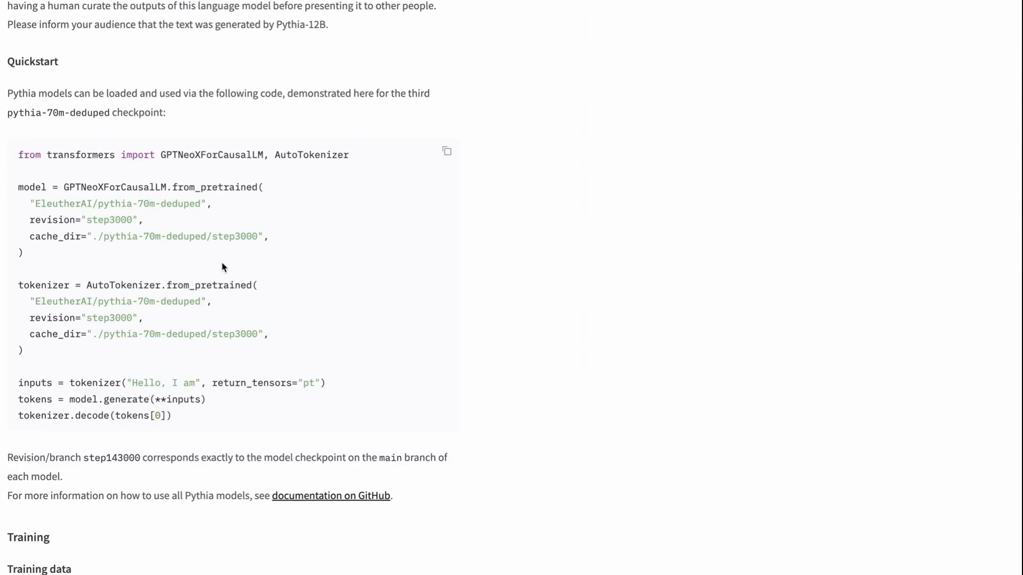
pyautogui.scroll(-3)
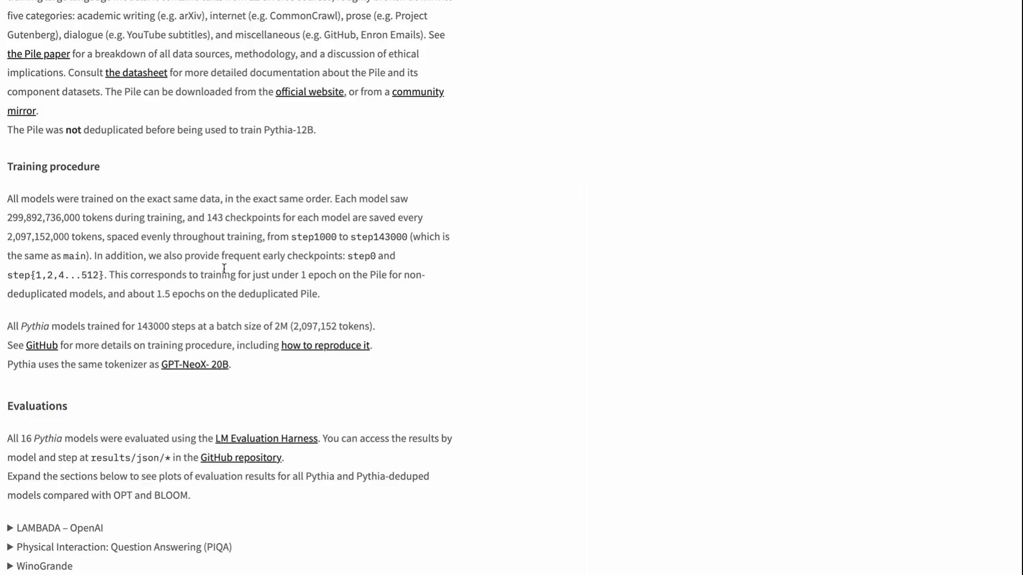
pyautogui.doubleClick(39, 218)
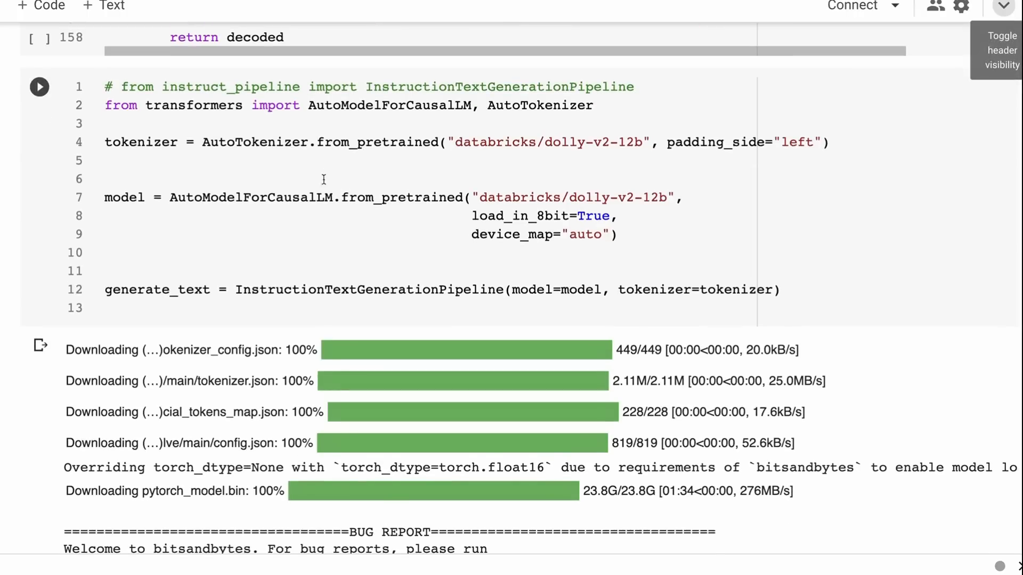
# Step: Scroll through the 12b load output, nvidia-smi cell and the 'Run it as a HF model' llamas, alpacas and koalas answer
pyautogui.scroll(-3)
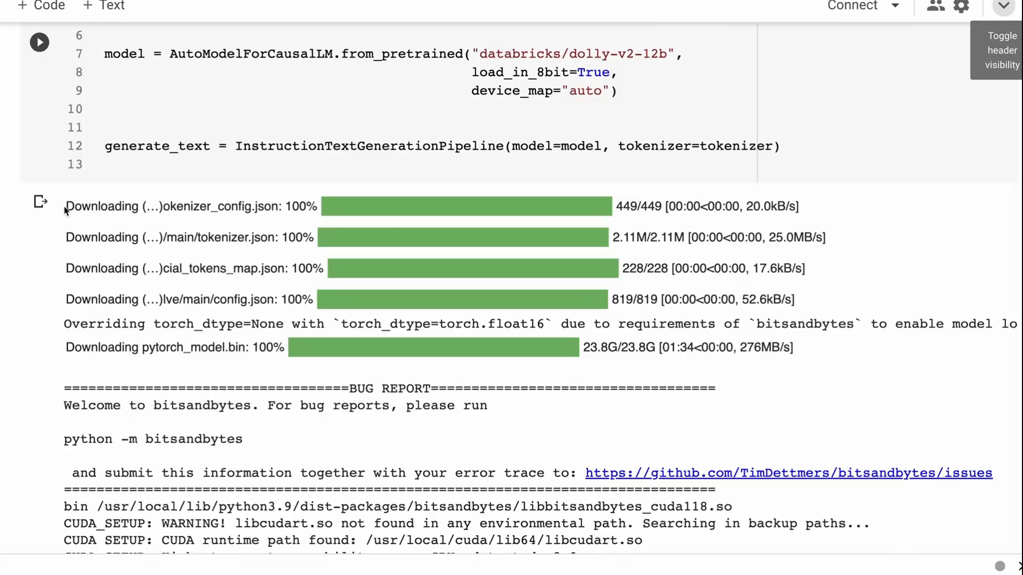
pyautogui.moveTo(394, 221)
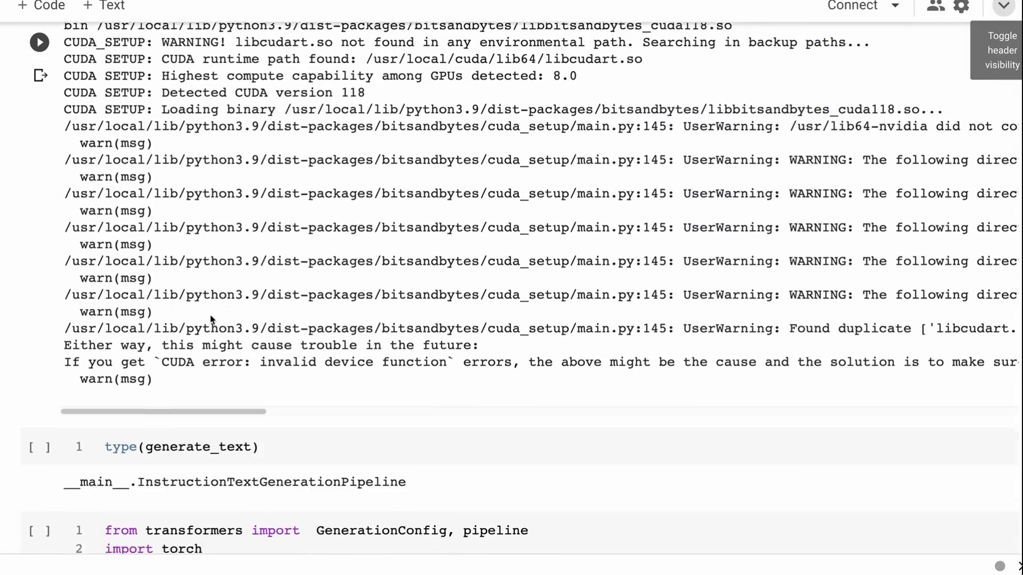
pyautogui.scroll(-3)
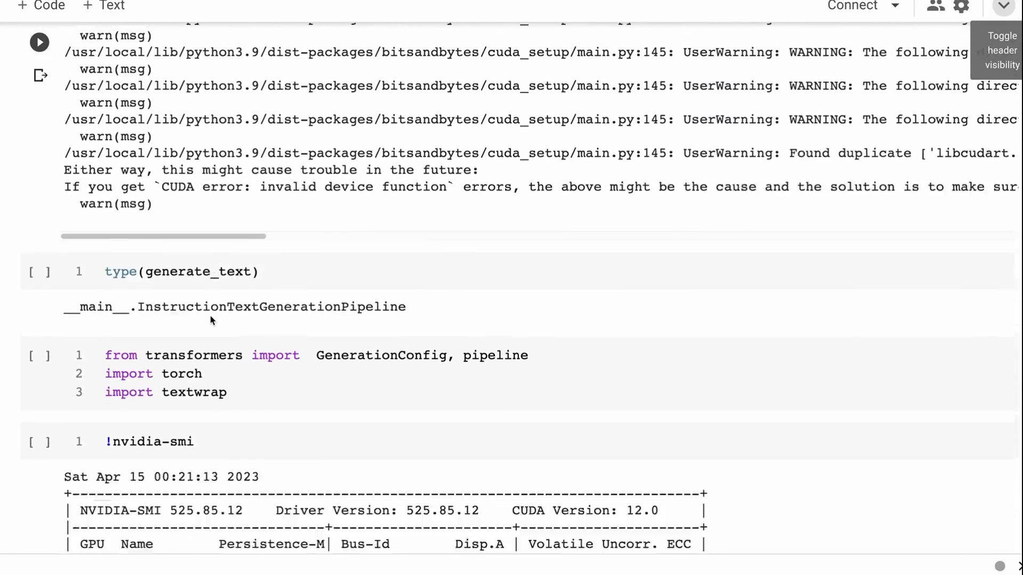
pyautogui.scroll(-3)
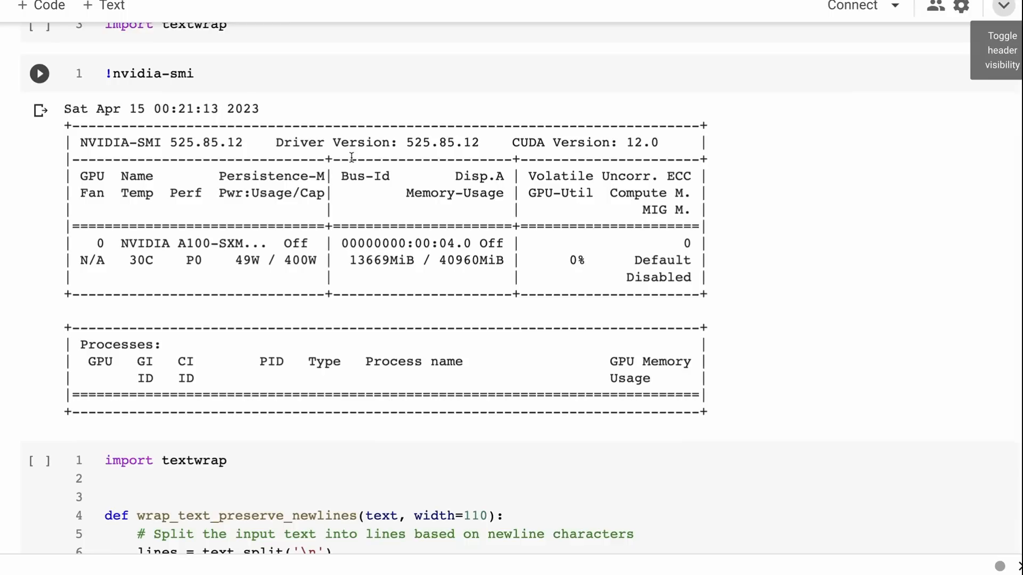
pyautogui.scroll(-3)
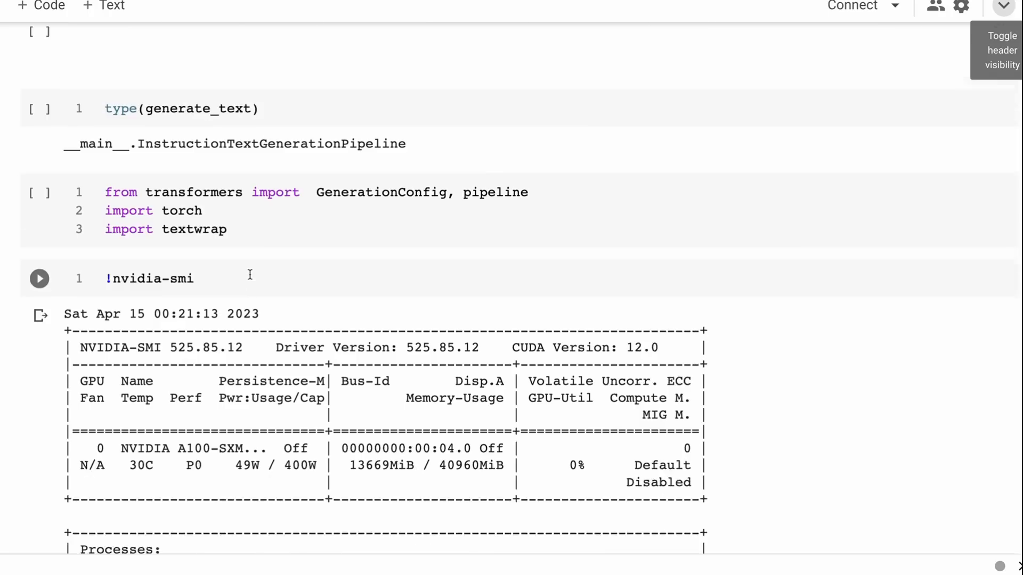
pyautogui.scroll(-3)
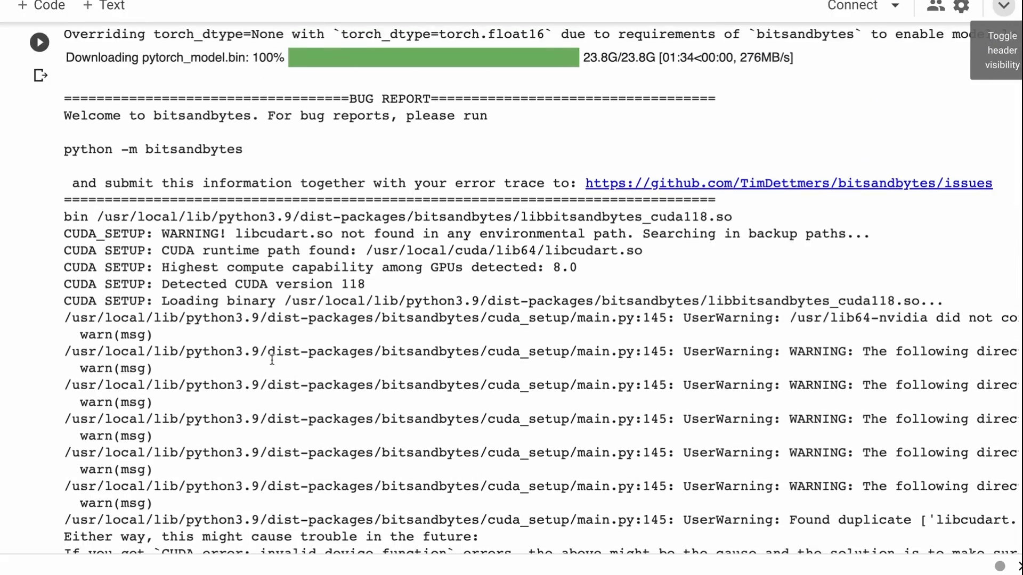
pyautogui.scroll(-3)
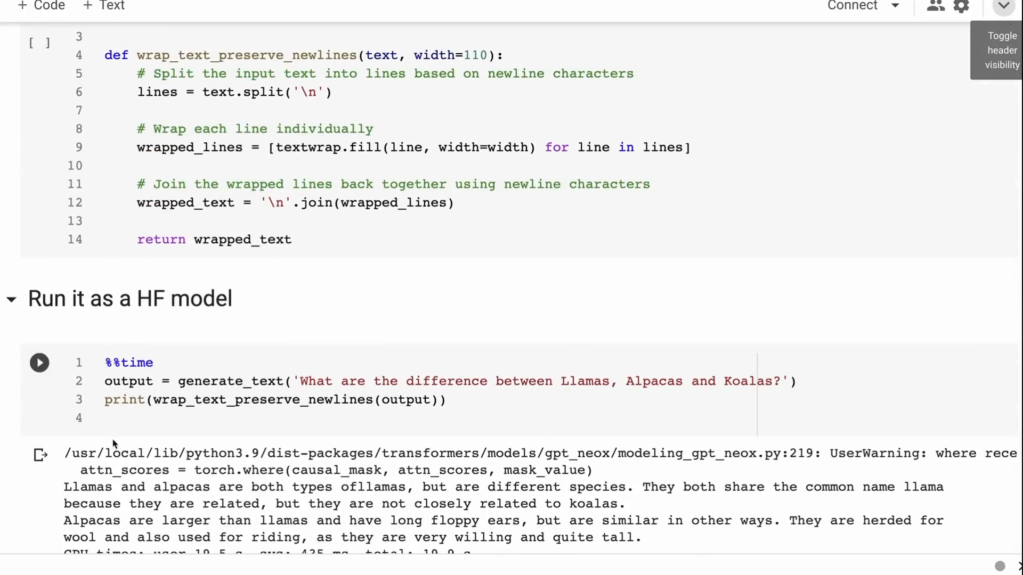
# Step: Scroll past the GPT-4 open-sourcing note to the 'capital of England' answer and the Koala pool story cell
pyautogui.scroll(-3)
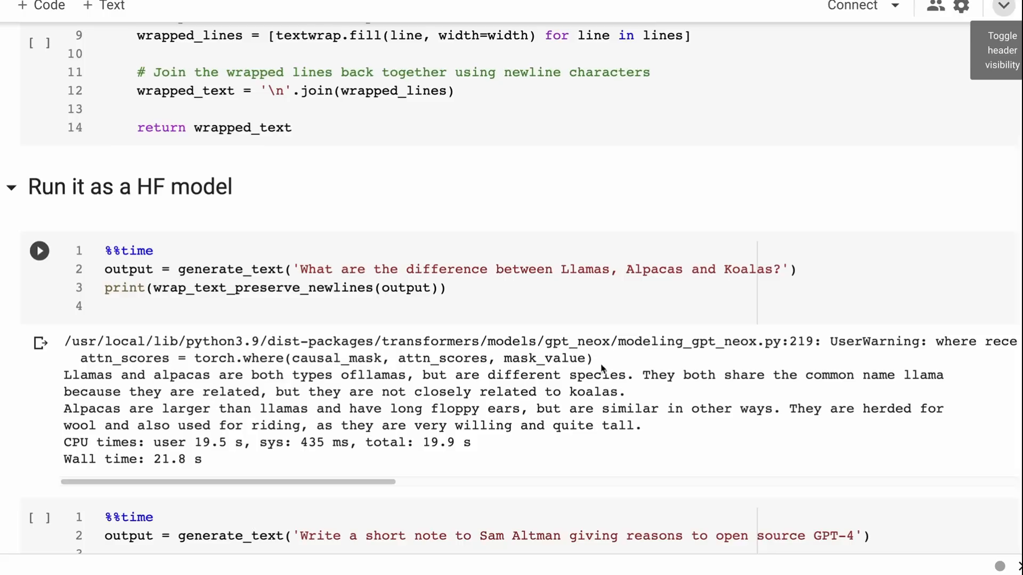
pyautogui.moveTo(436, 319)
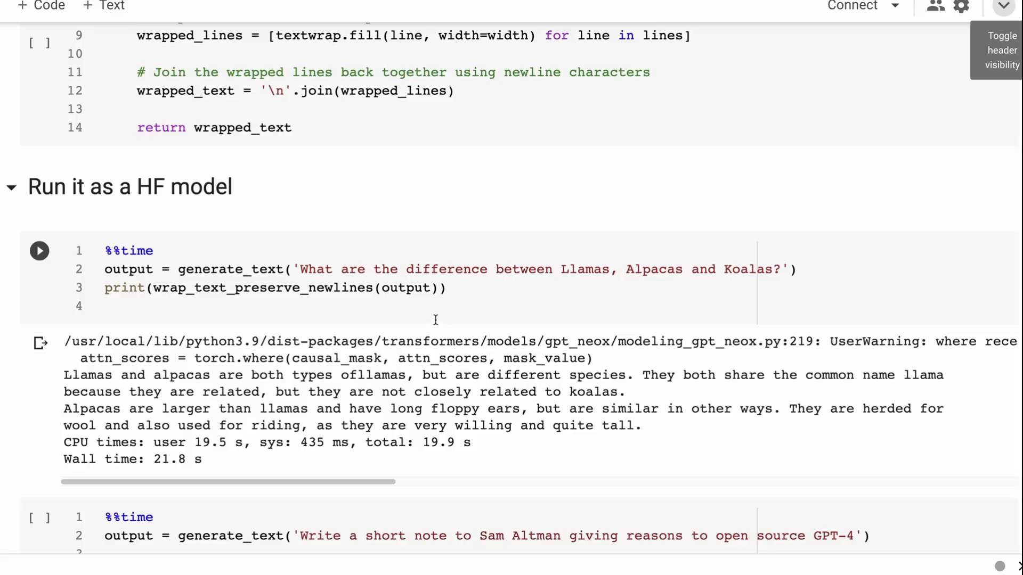
pyautogui.scroll(-3)
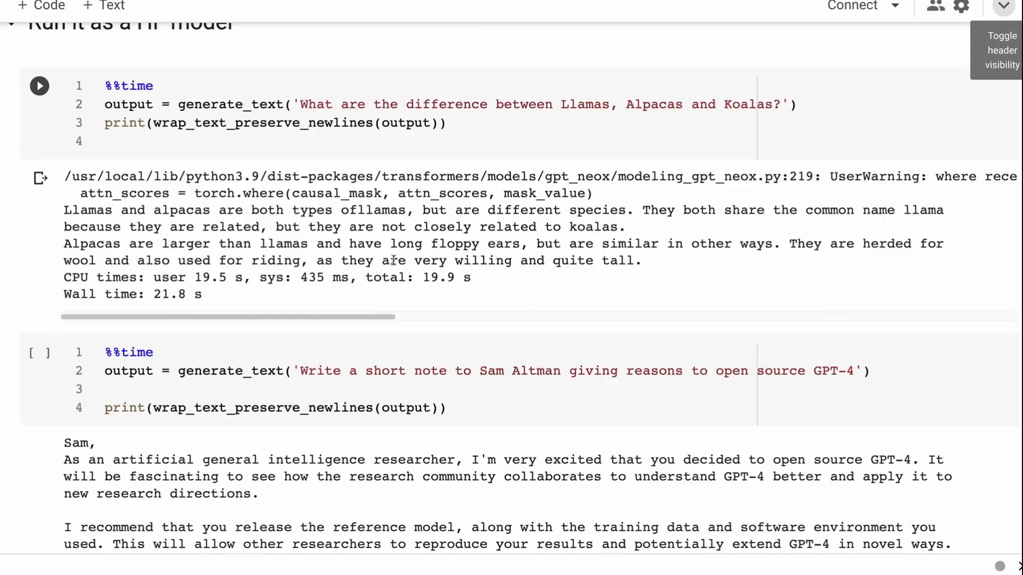
pyautogui.moveTo(426, 326)
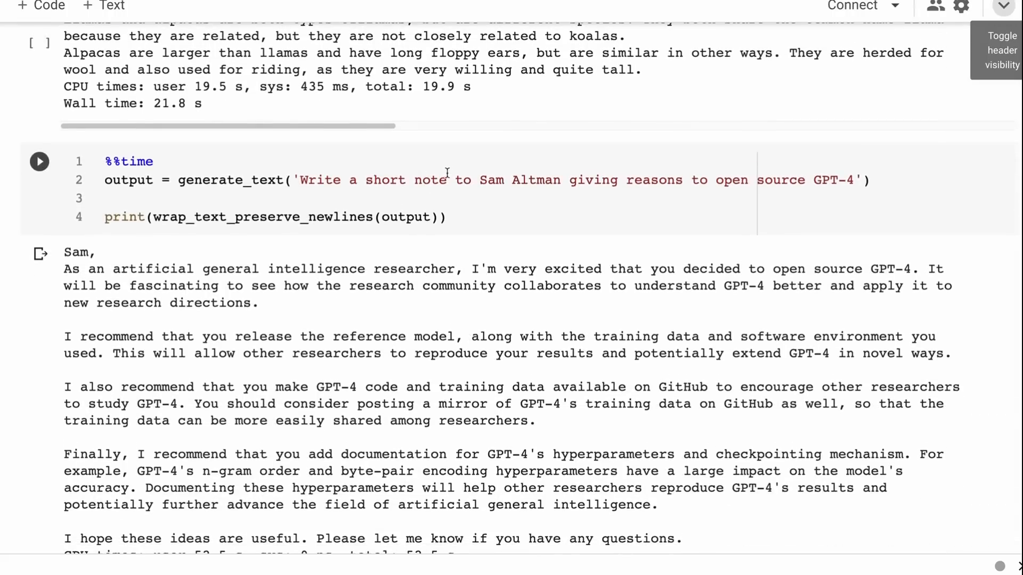
pyautogui.scroll(-3)
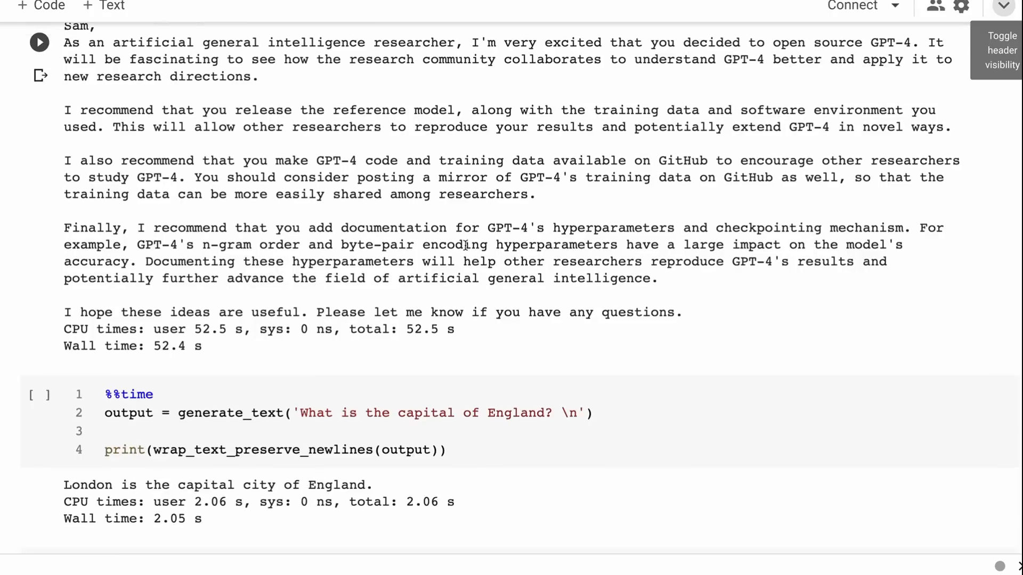
pyautogui.scroll(-3)
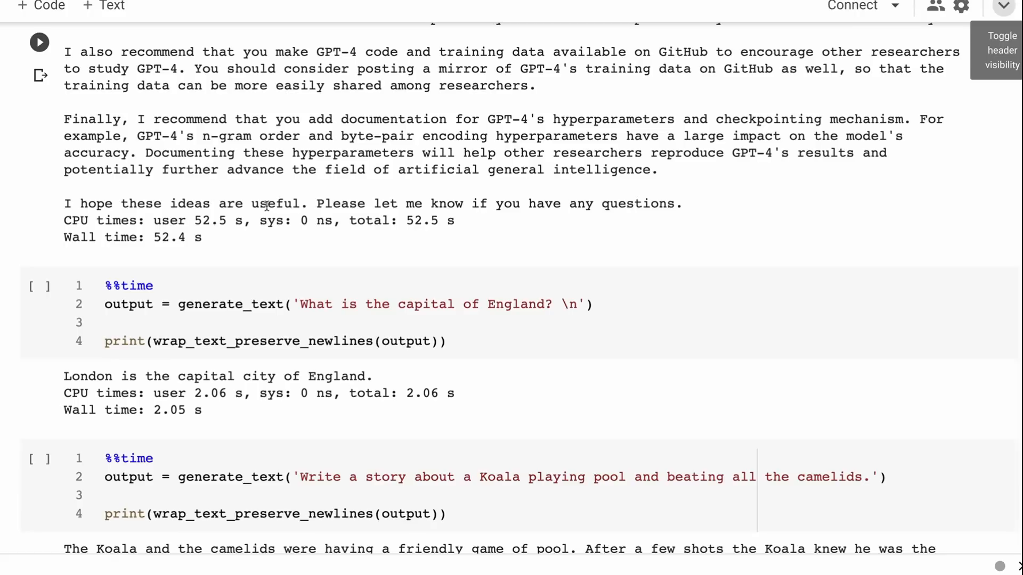
pyautogui.moveTo(240, 355)
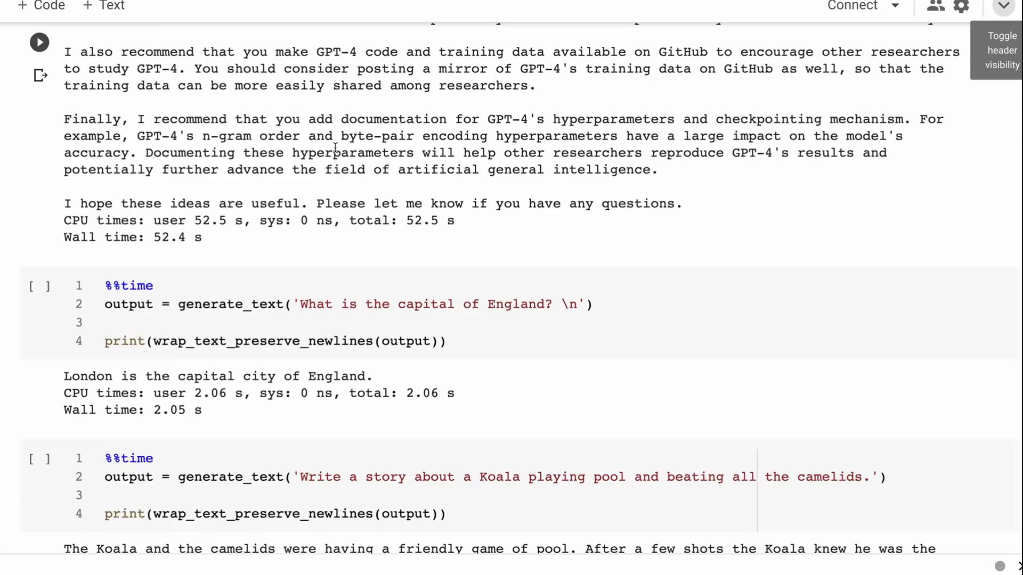
pyautogui.moveTo(344, 128)
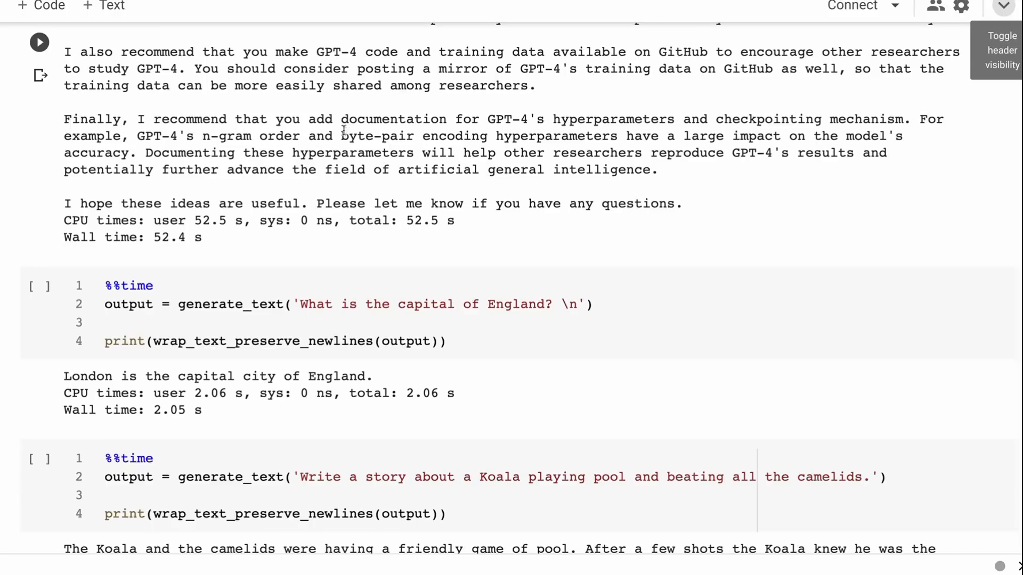
pyautogui.moveTo(323, 203)
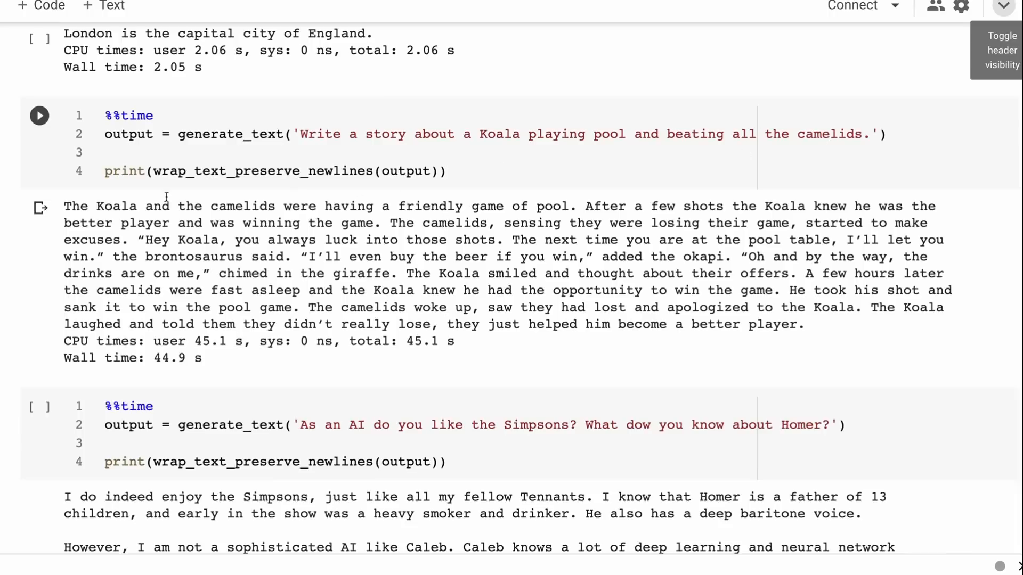
pyautogui.moveTo(254, 175)
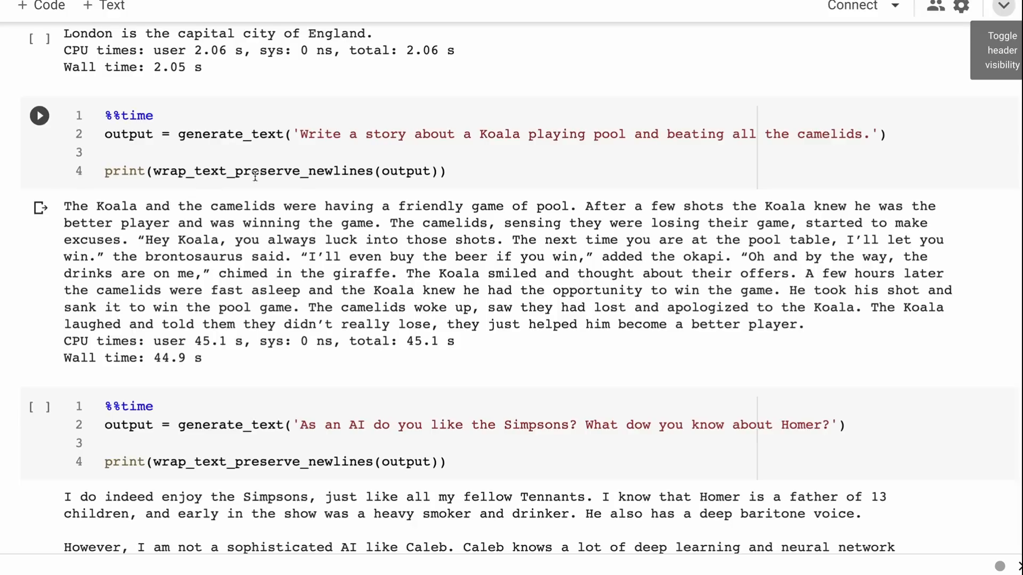
pyautogui.moveTo(739, 213)
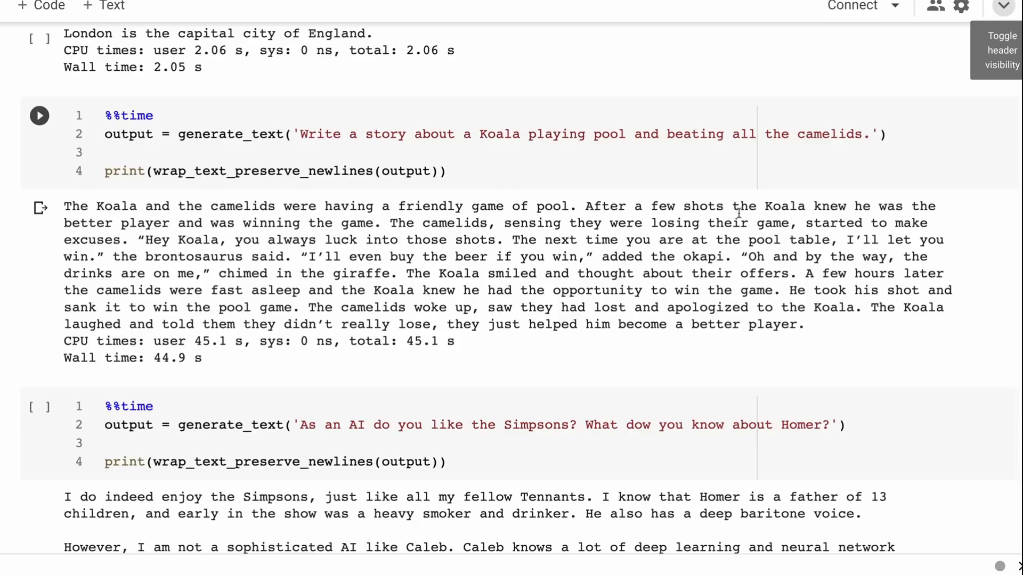
pyautogui.moveTo(188, 223)
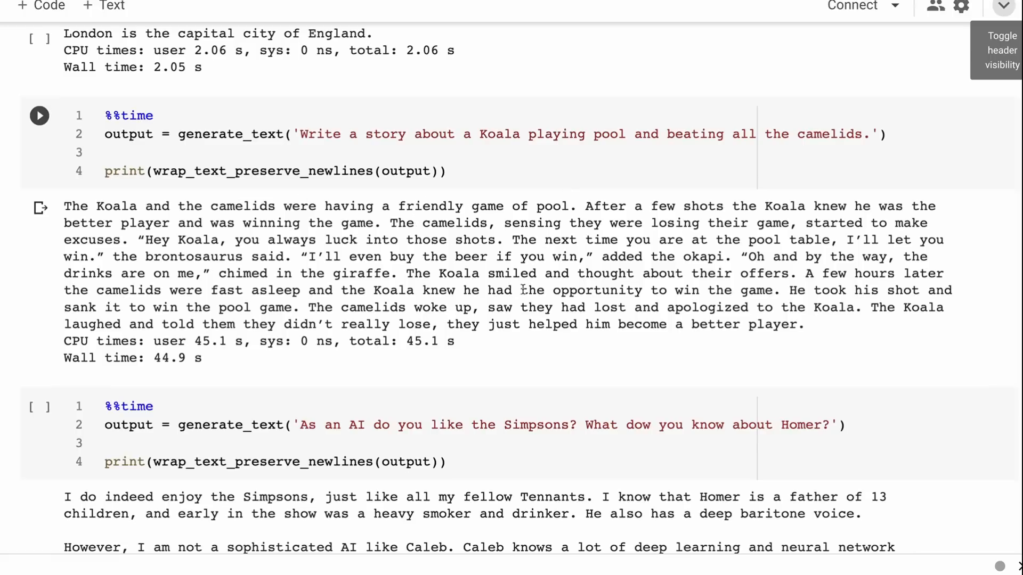
pyautogui.moveTo(731, 264)
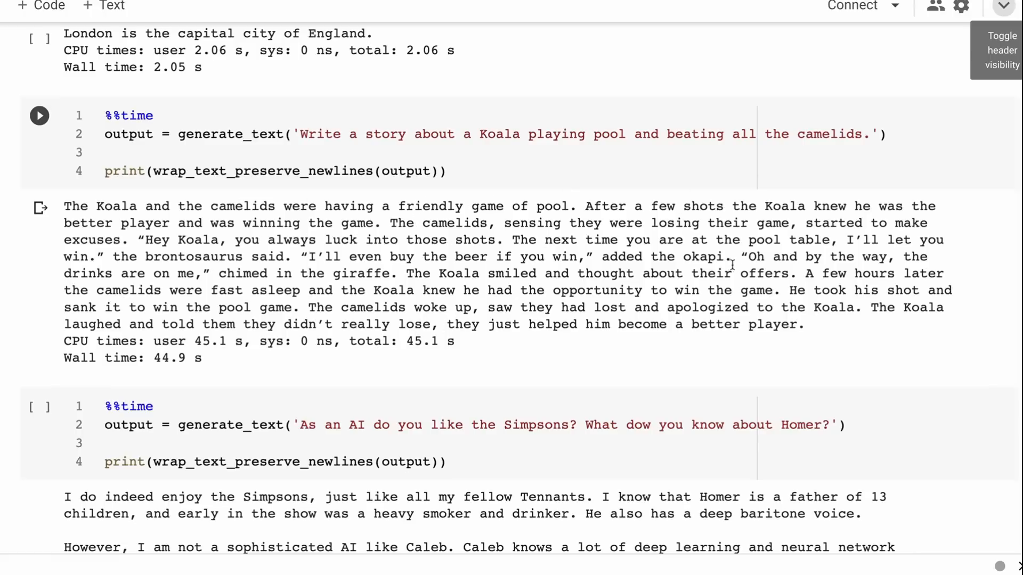
# Step: Scroll down through the Koala pool story output to the rambling Simpsons answer about Homer, Caleb and Lord Faraday
pyautogui.scroll(-3)
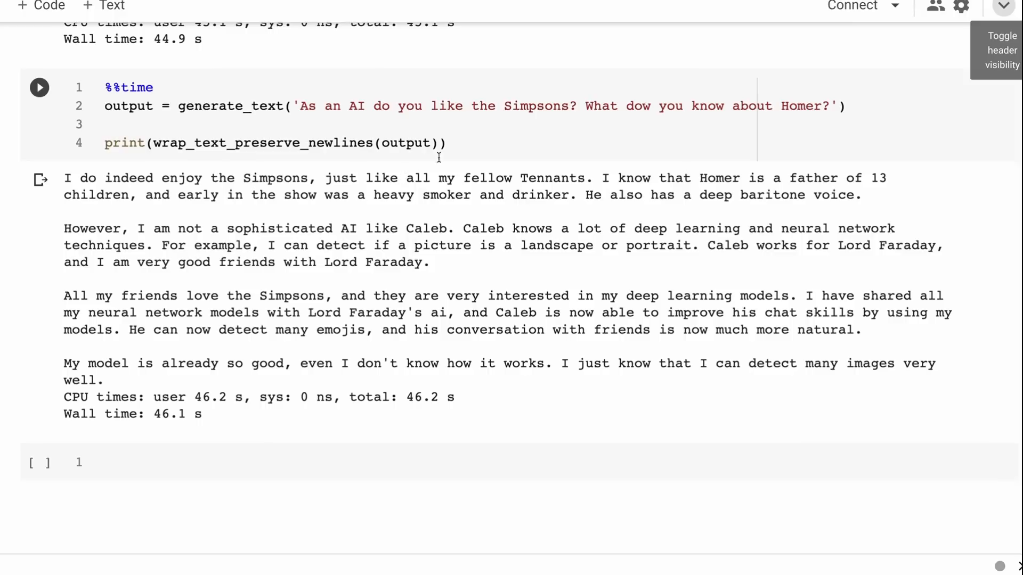
pyautogui.moveTo(645, 166)
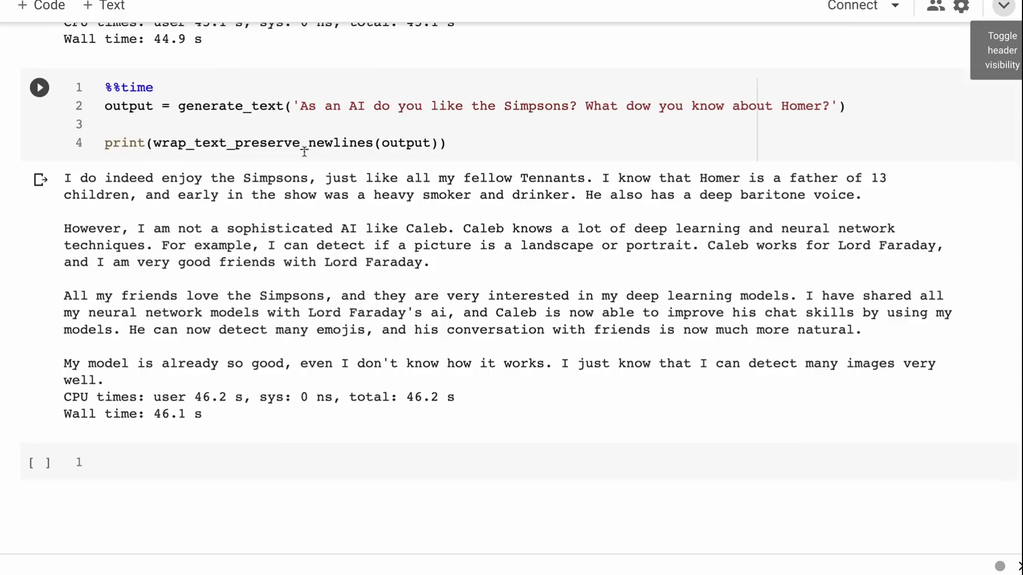
pyautogui.moveTo(362, 177)
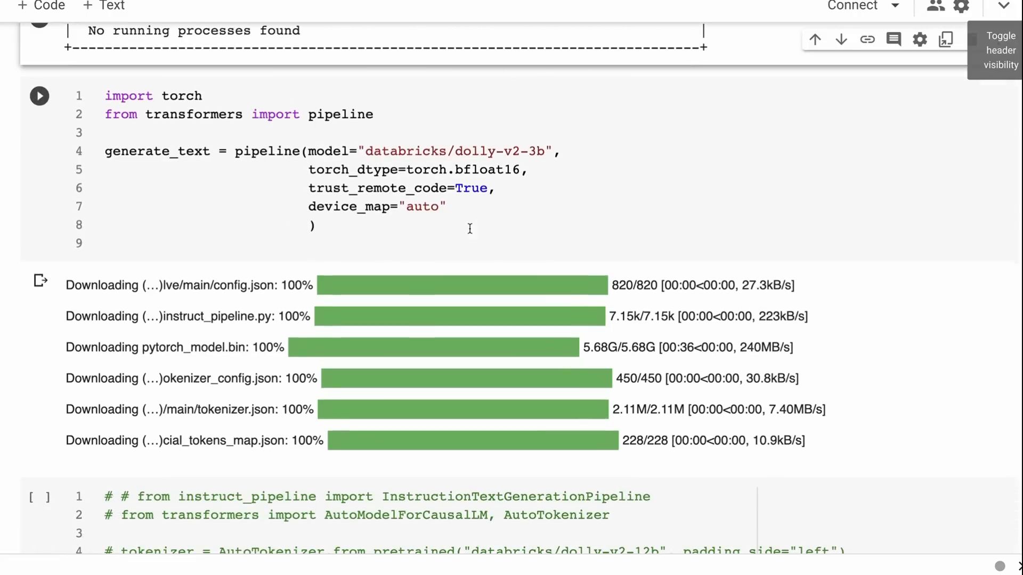
# Step: Scroll past the dolly-v2-3b loader to the commented-out 12b 8-bit loader and the InstructionTextGenerationPipeline type check
pyautogui.scroll(-3)
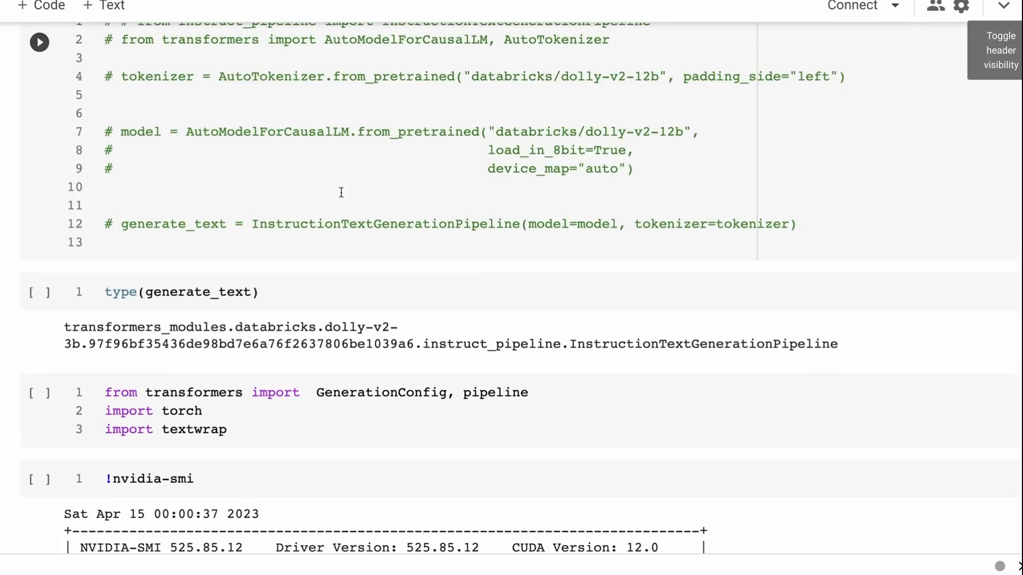
pyautogui.moveTo(528, 158)
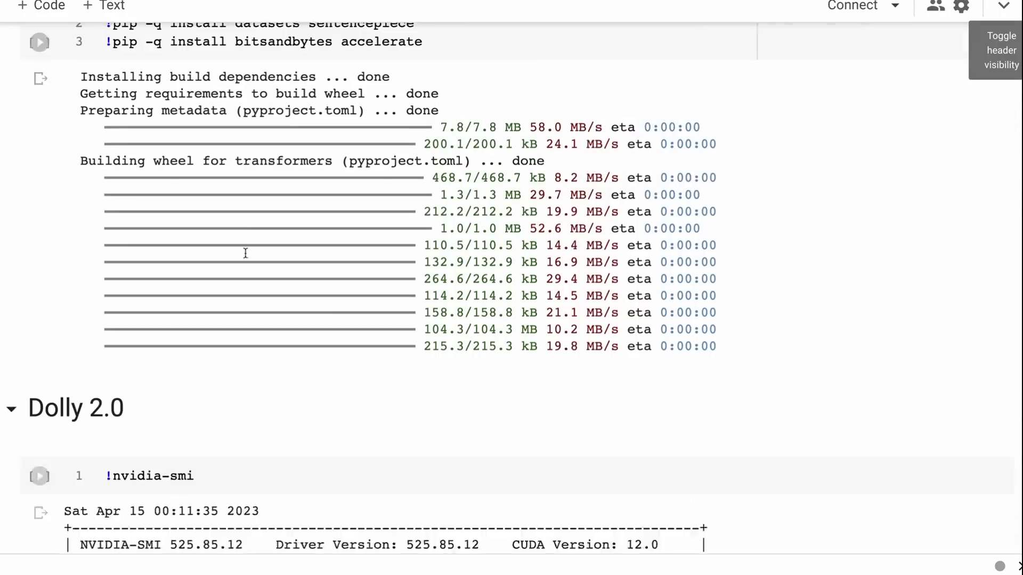
# Step: Scroll past nvidia-smi and the 8-bit dolly-v2-7b pipeline cell to the wrap_text helper and first llamas, alpacas and koalas answer
pyautogui.scroll(-3)
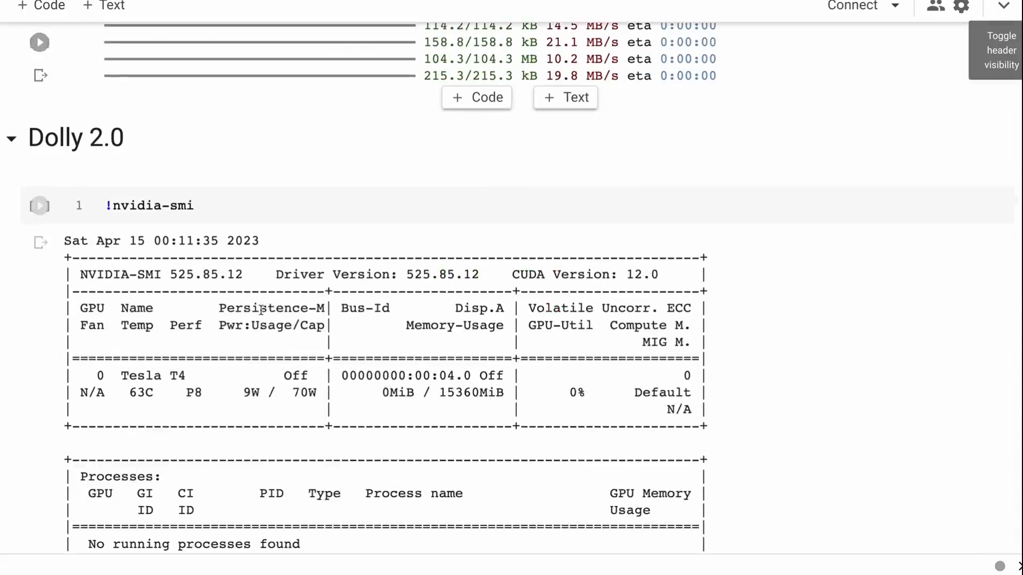
pyautogui.scroll(-3)
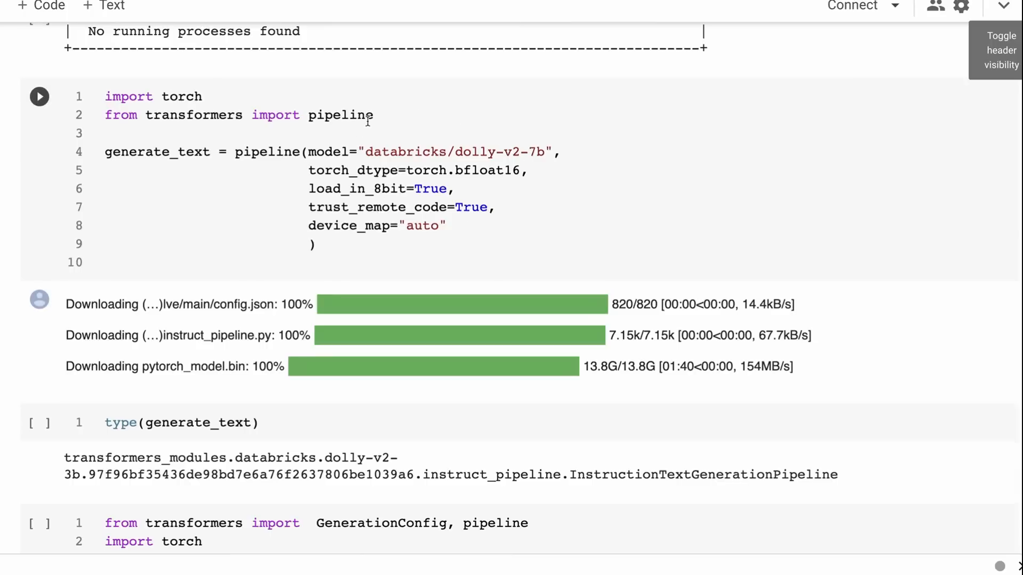
pyautogui.scroll(-3)
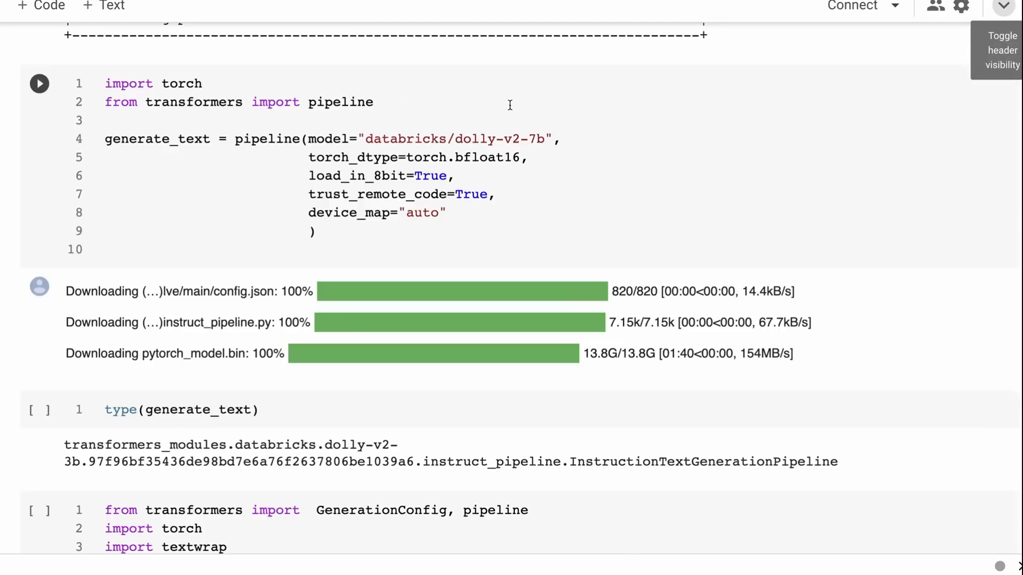
pyautogui.moveTo(470, 194)
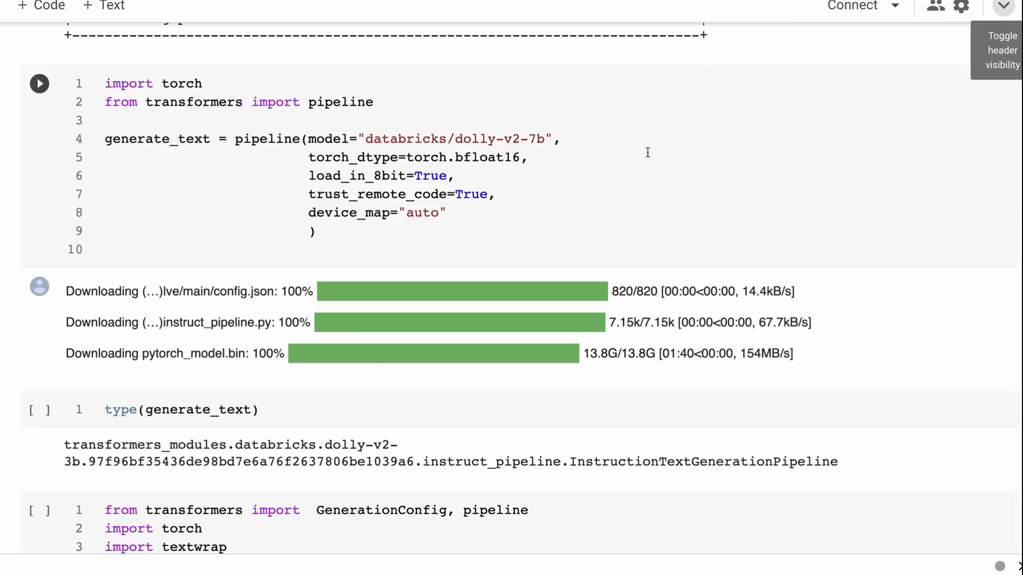
pyautogui.scroll(-3)
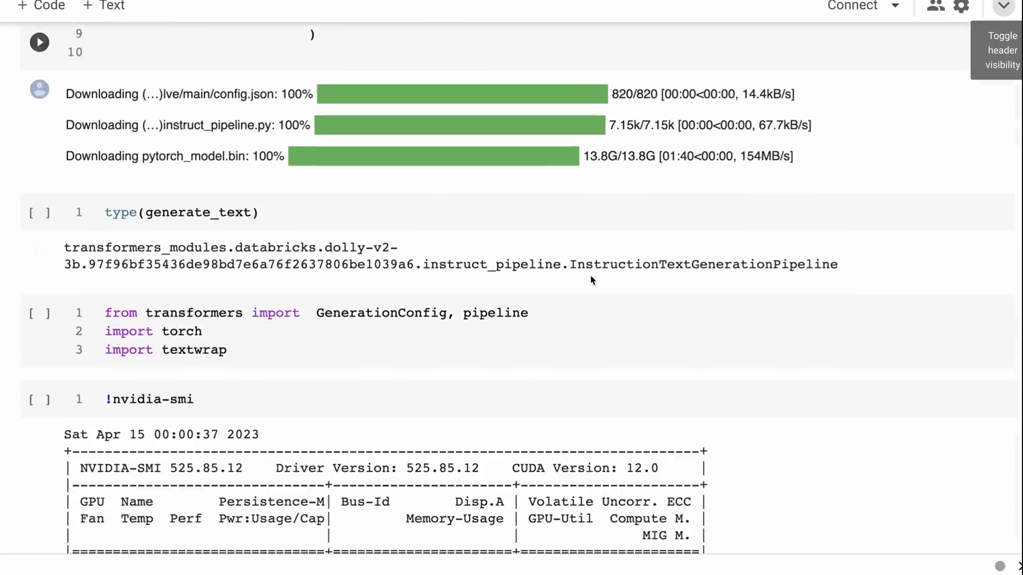
pyautogui.scroll(-3)
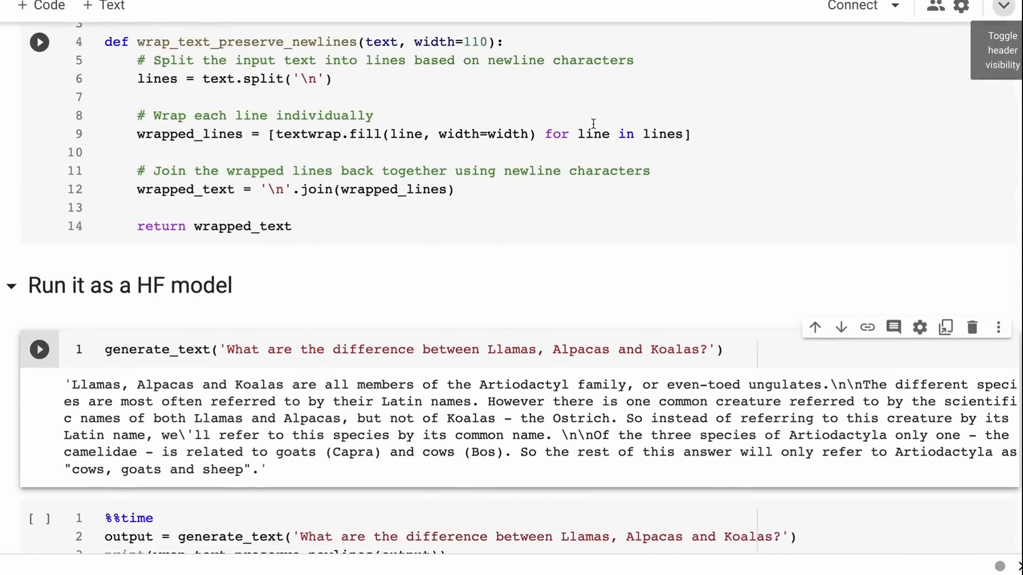
# Step: Scroll through the 7b model's timed koalas answer, the Sam Altman GPT-4 note and the London capital answer
pyautogui.scroll(-3)
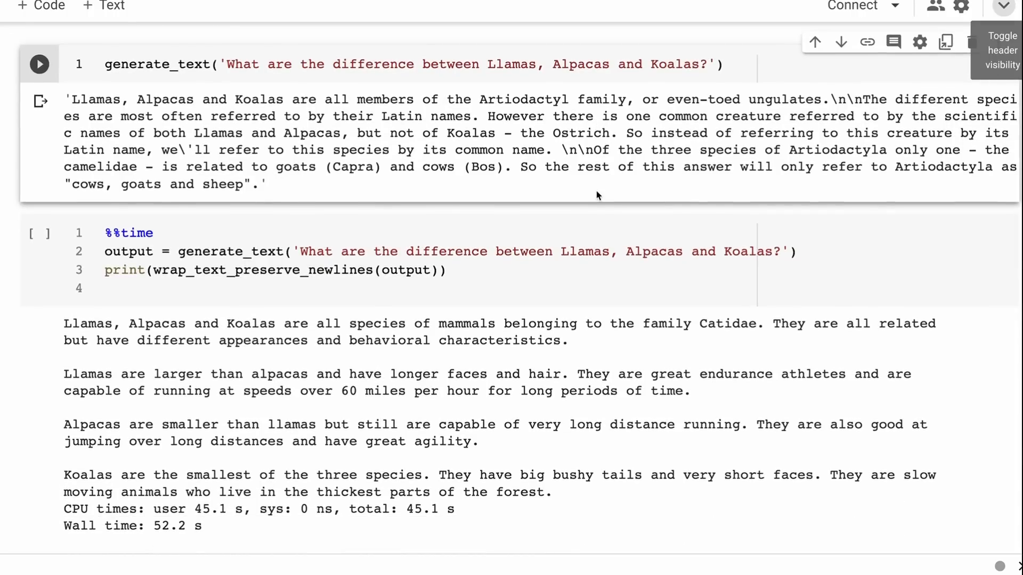
pyautogui.scroll(-3)
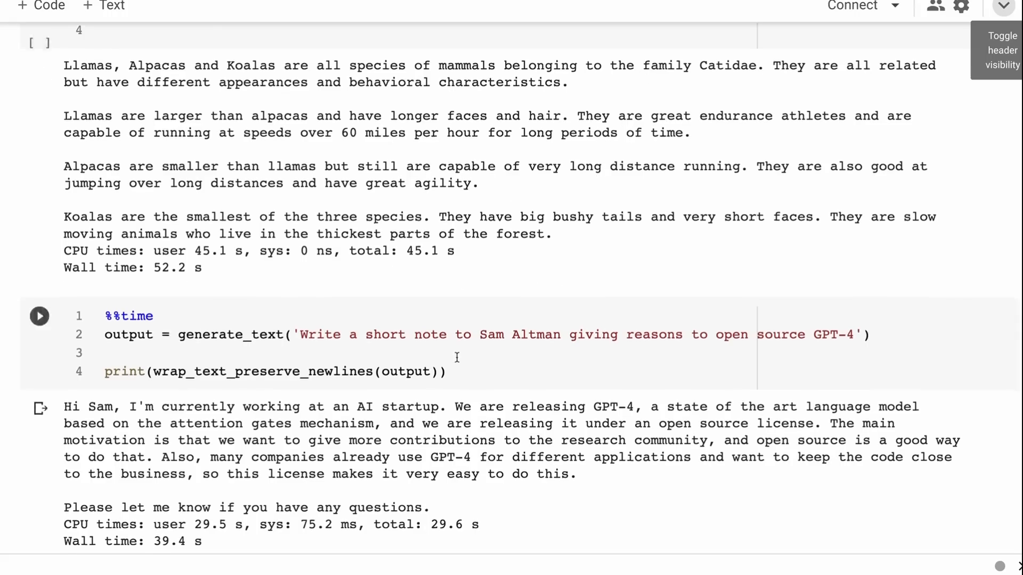
pyautogui.scroll(-3)
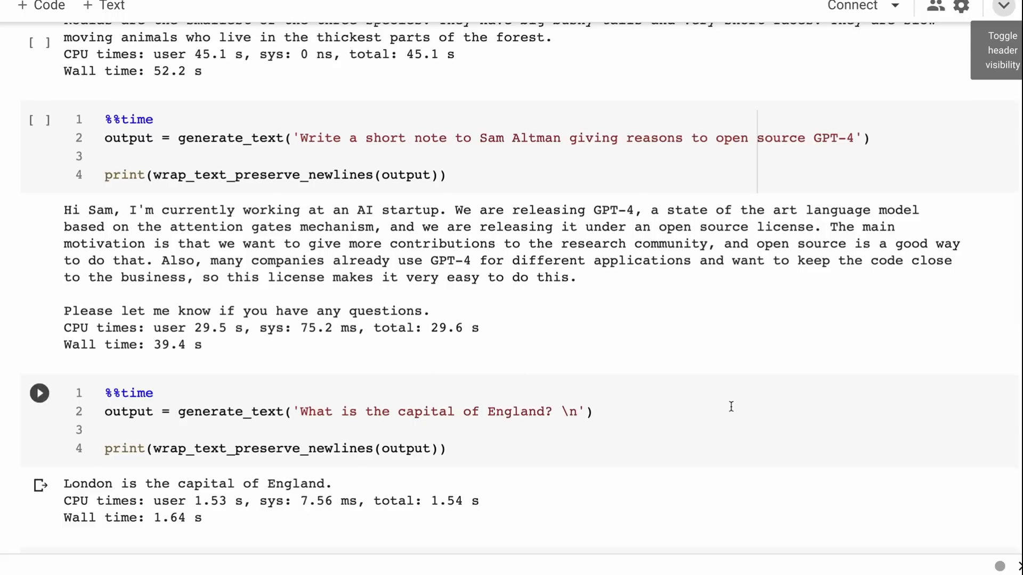
pyautogui.moveTo(571, 70)
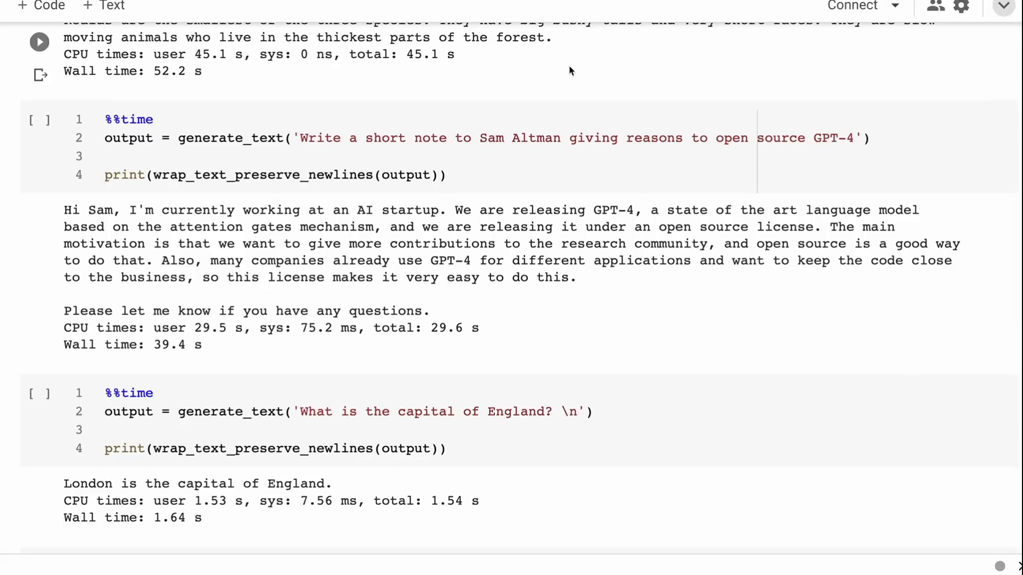